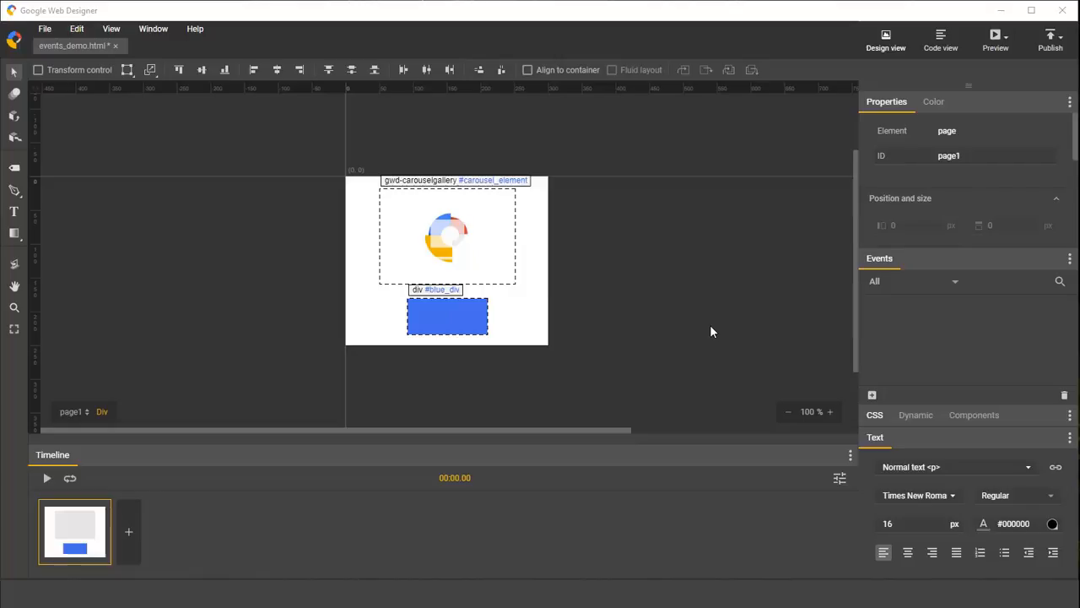
mouse_move(722, 287)
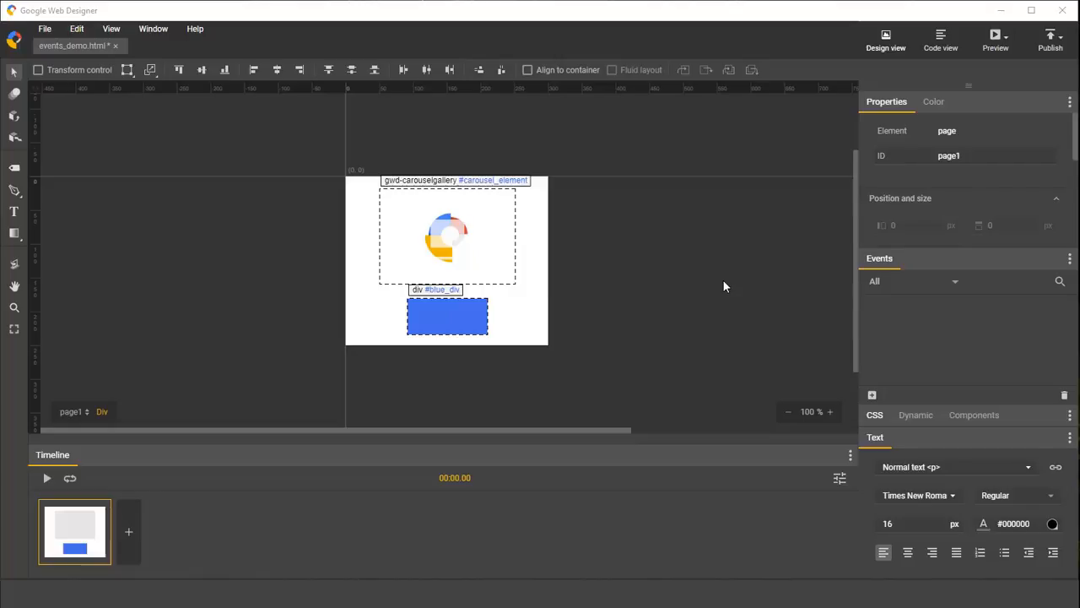
- Select the blue_div box on the stage to show its properties and empty Events panel
click(448, 236)
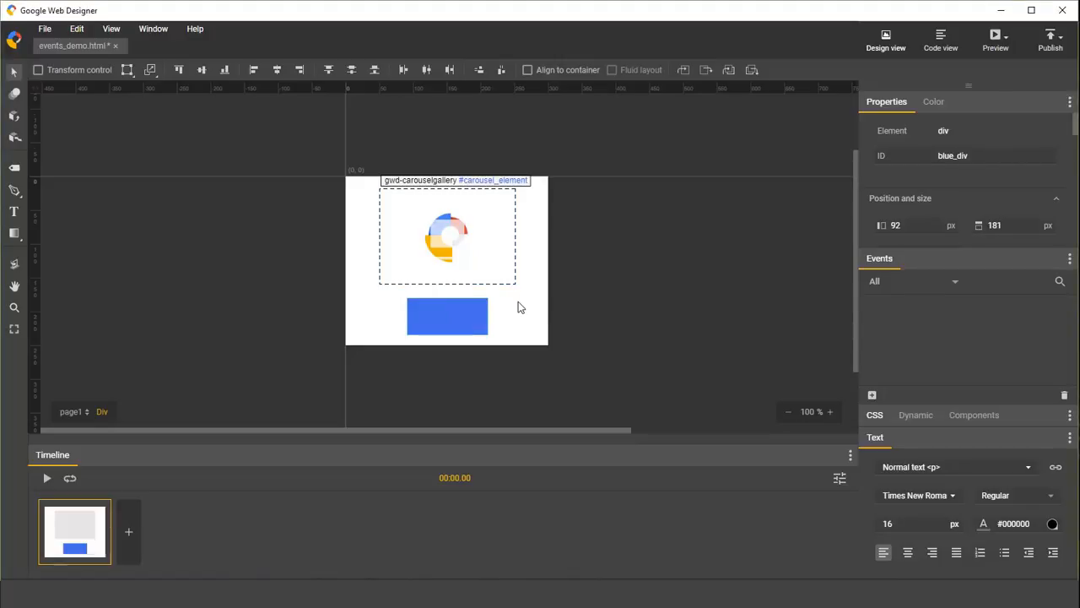
mouse_move(557, 304)
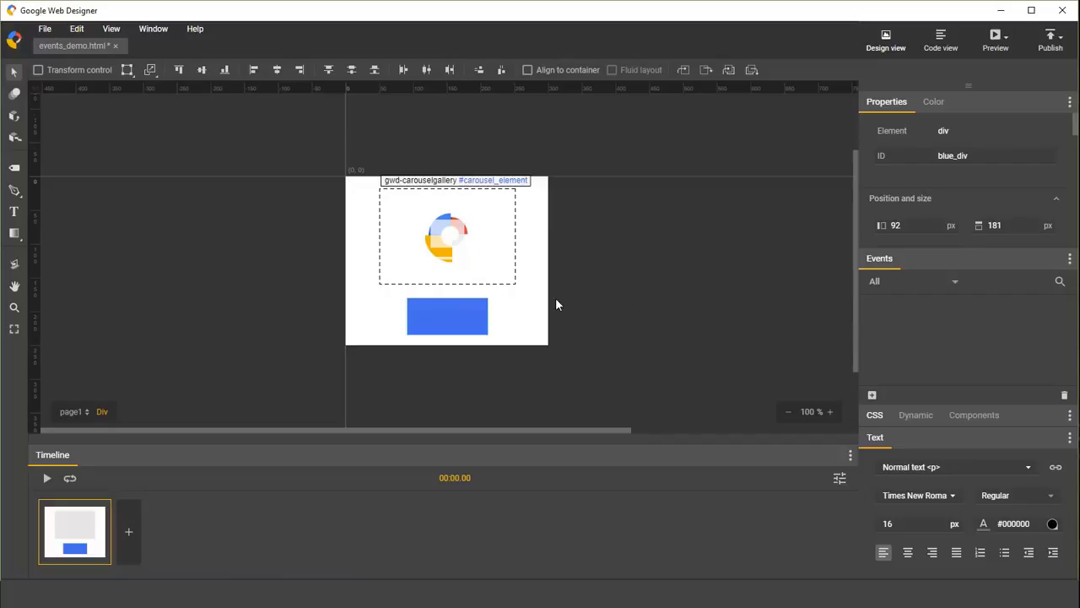
mouse_move(918, 361)
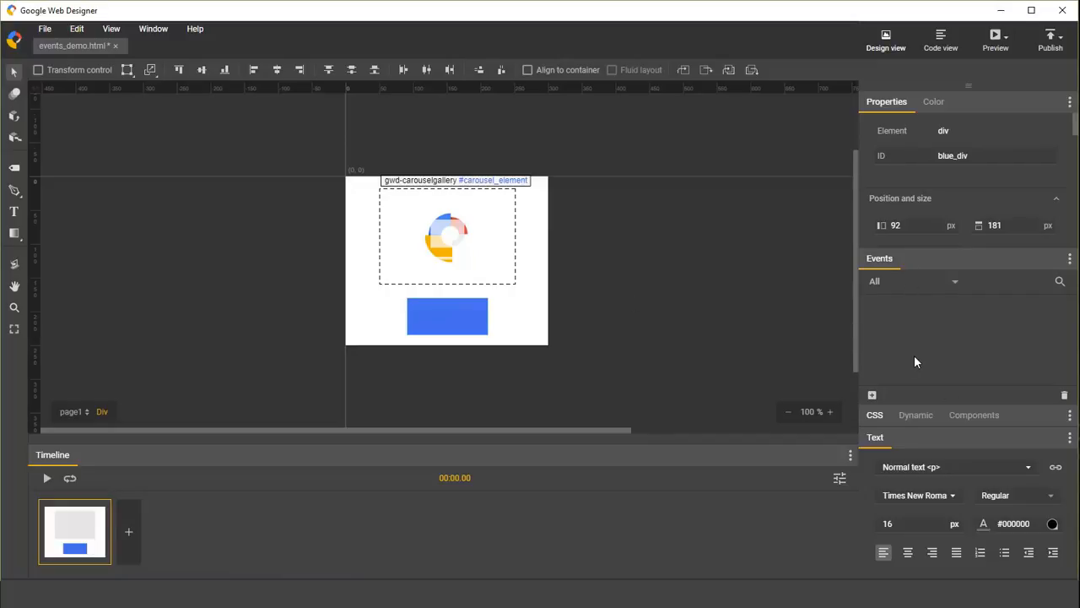
mouse_move(874, 312)
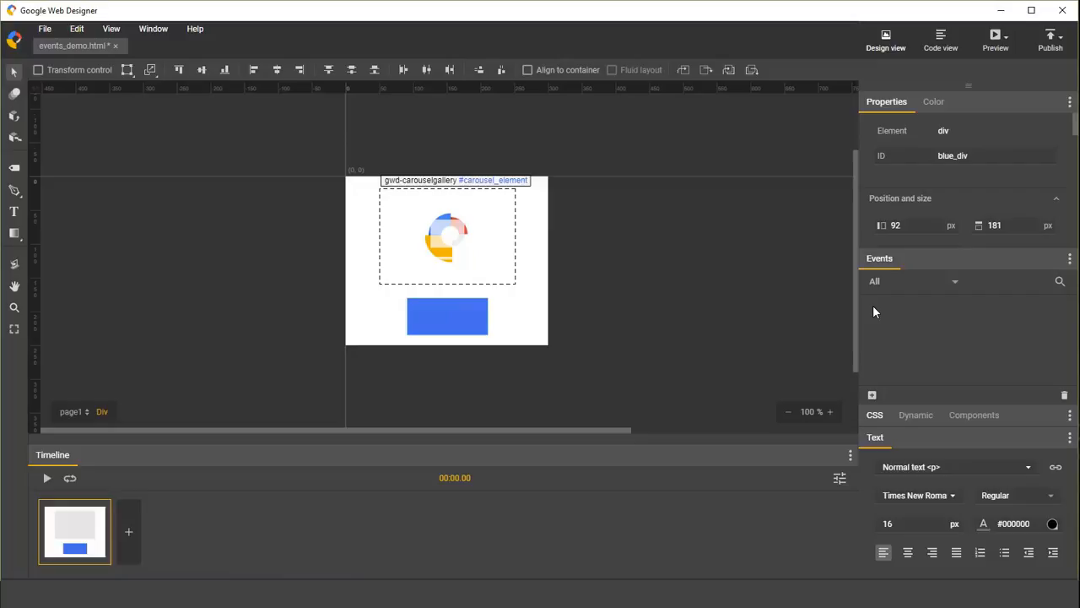
mouse_move(878, 320)
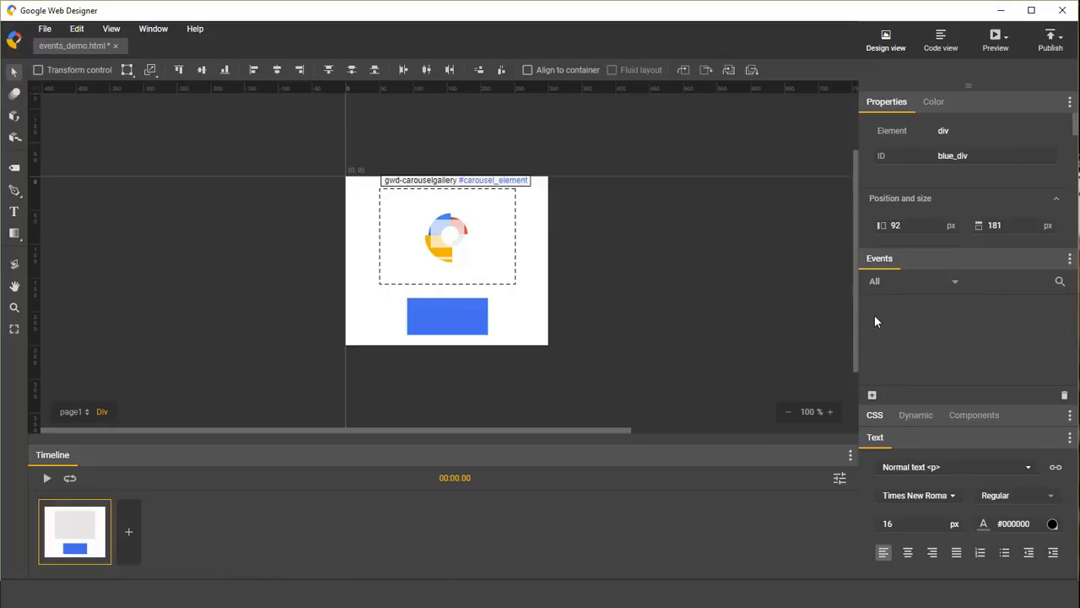
mouse_move(877, 368)
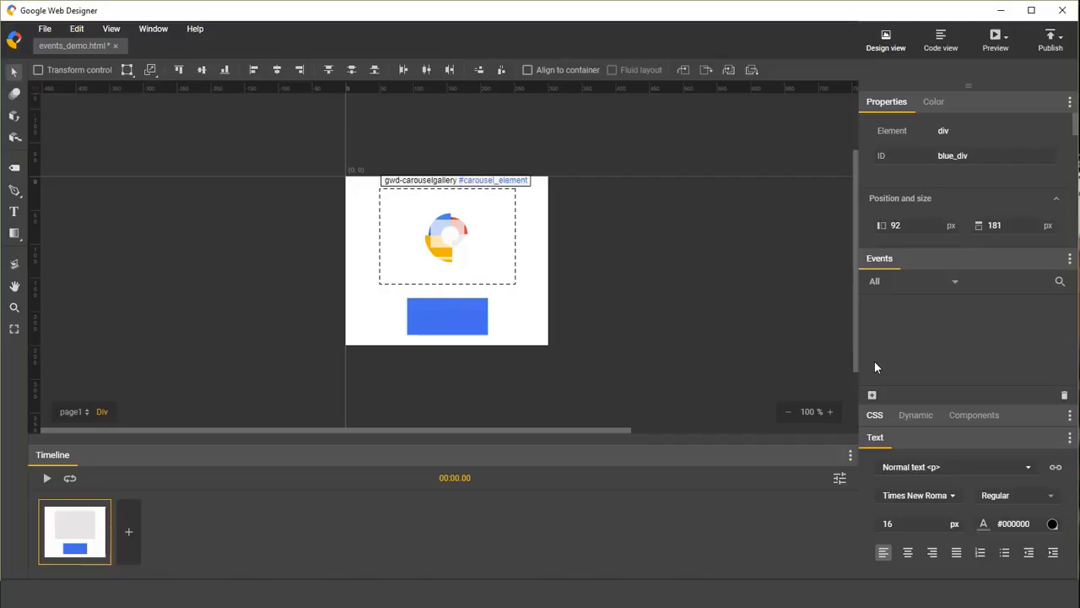
mouse_move(931, 287)
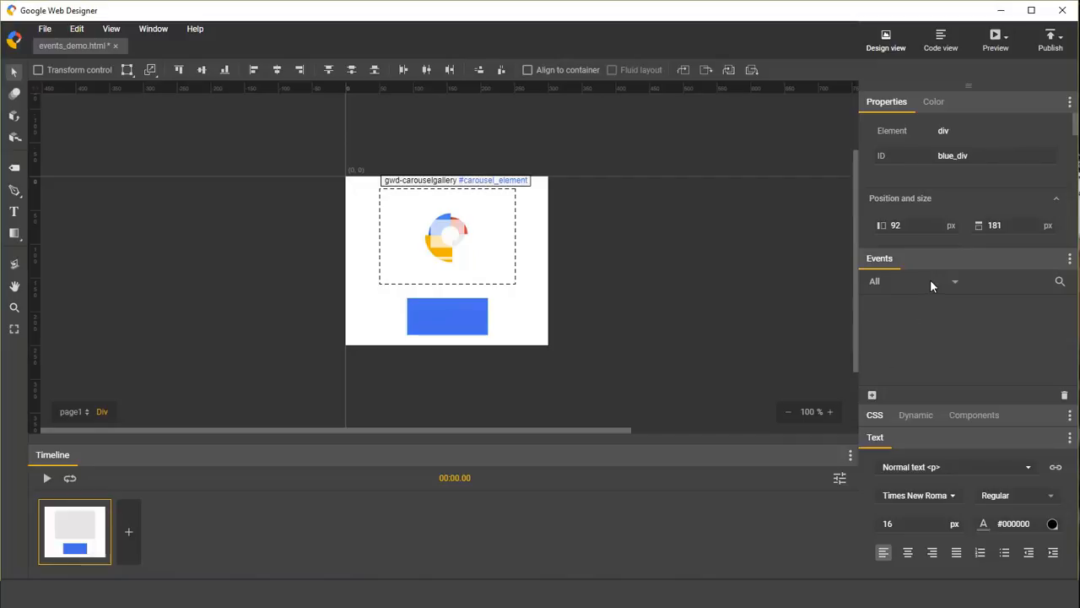
mouse_move(1061, 283)
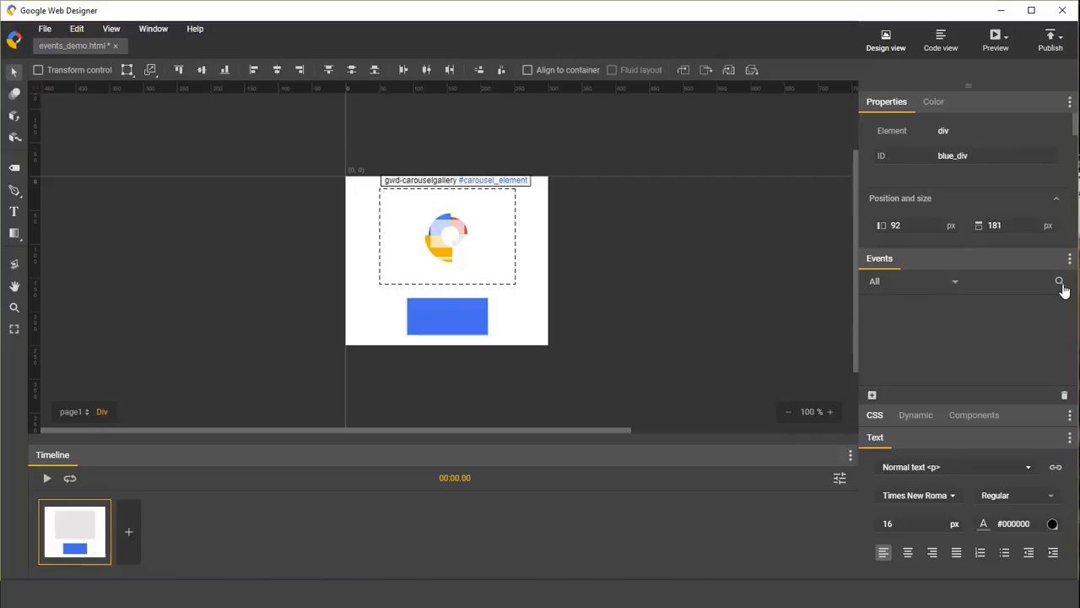
mouse_move(999, 349)
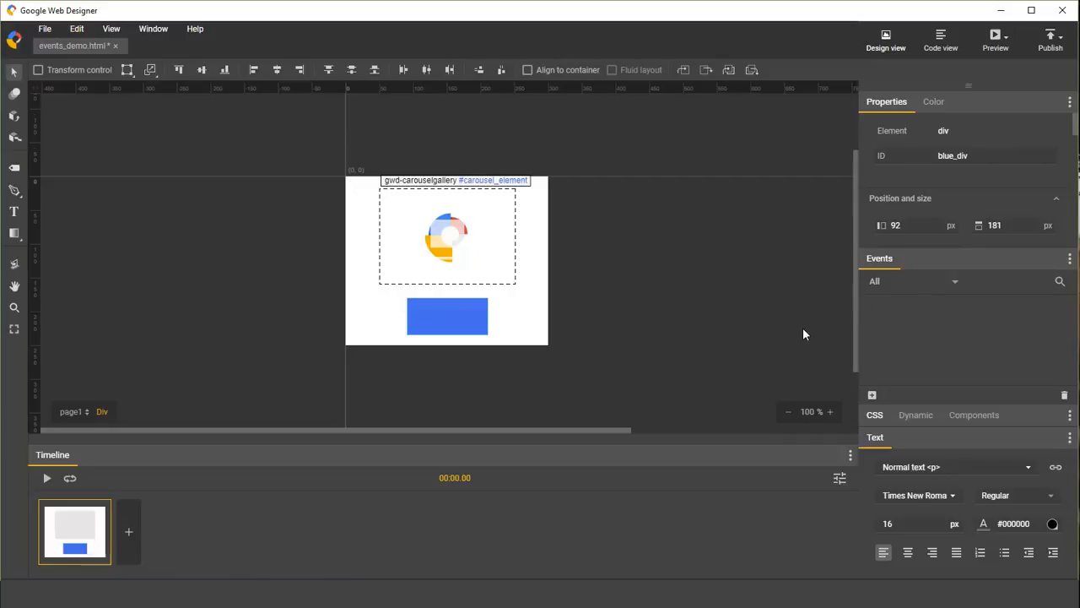
mouse_move(635, 333)
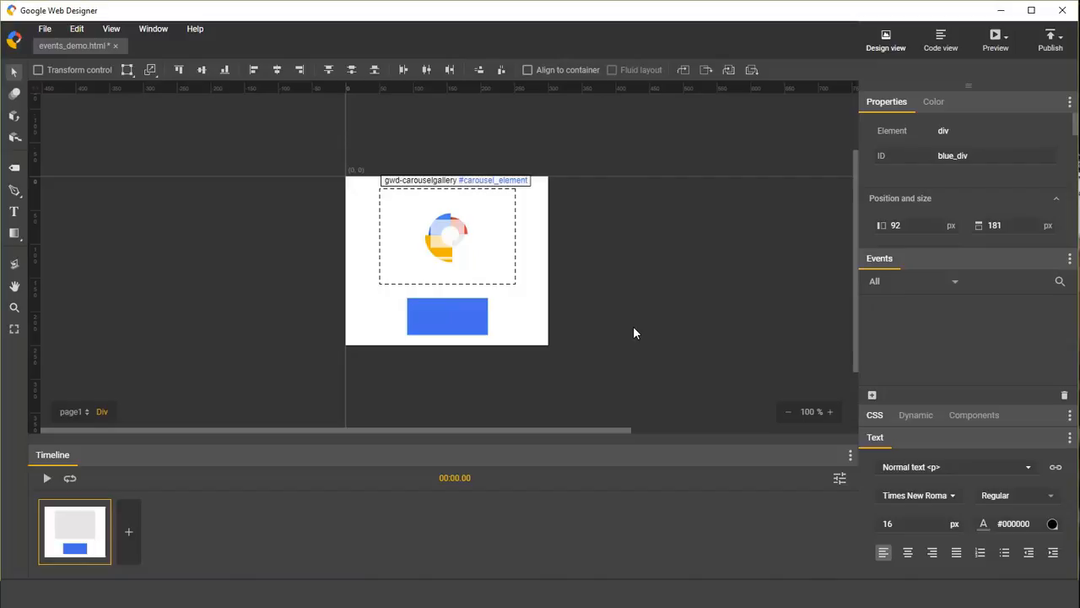
mouse_move(520, 330)
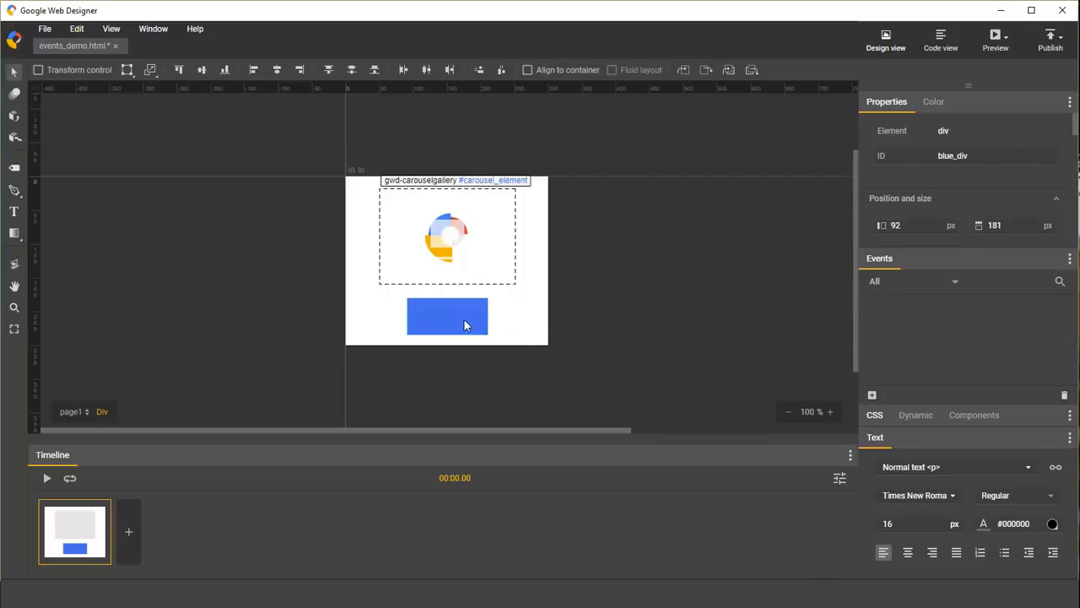
- Start Add event... from blue_div's context menu, then dismiss the wizard at the Event step
right_click(459, 319)
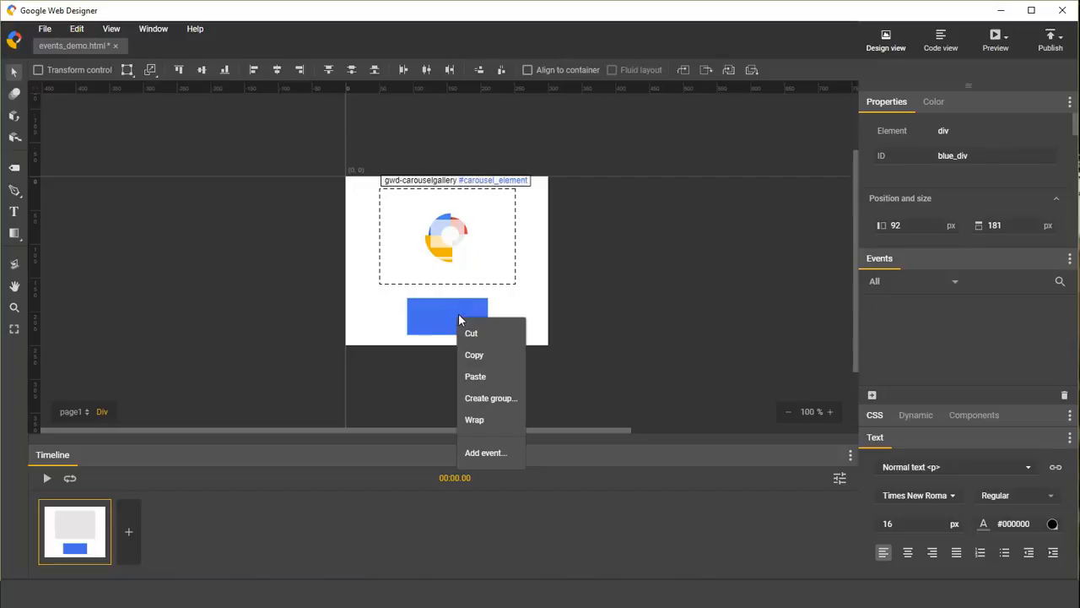
mouse_move(473, 355)
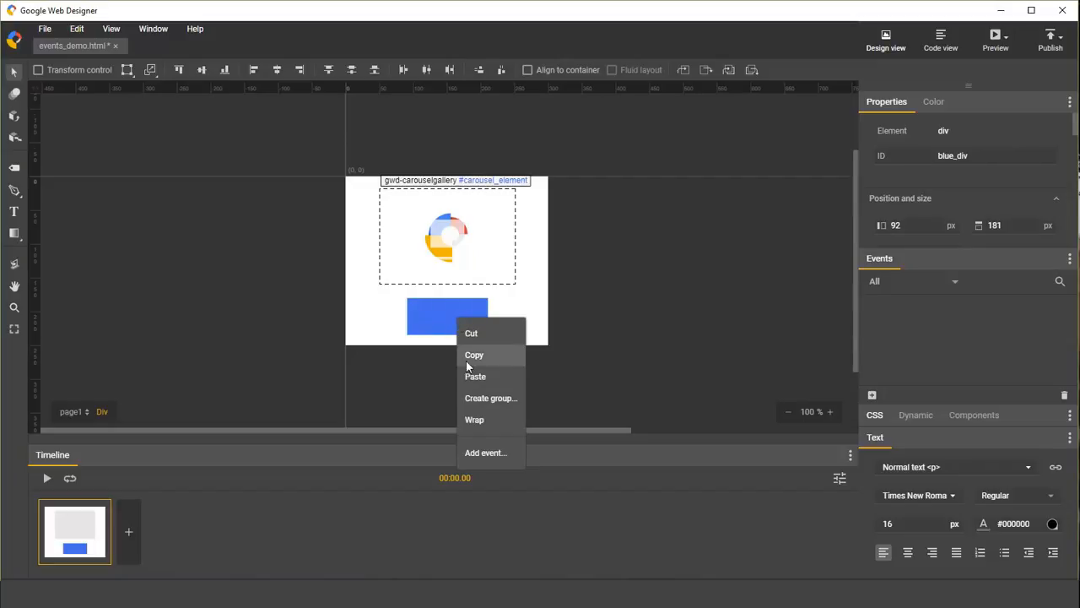
mouse_move(482, 459)
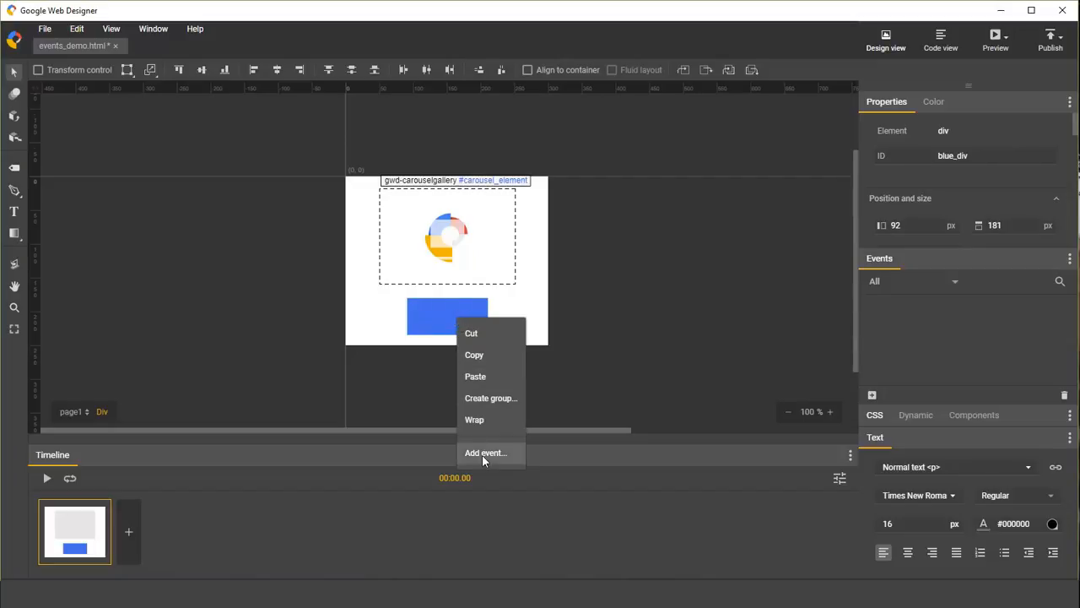
click(486, 452)
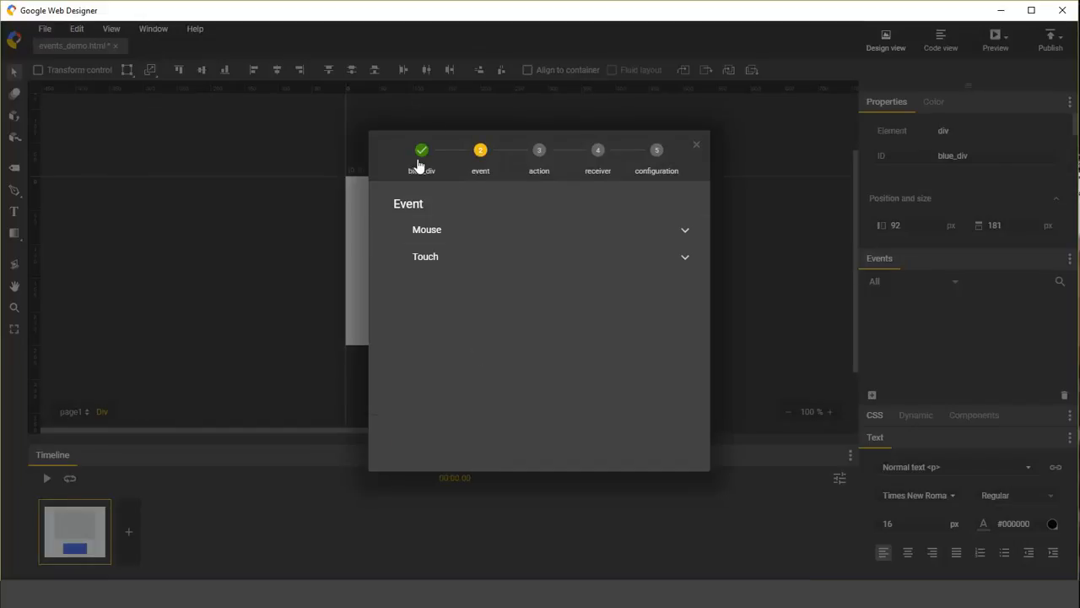
mouse_move(431, 172)
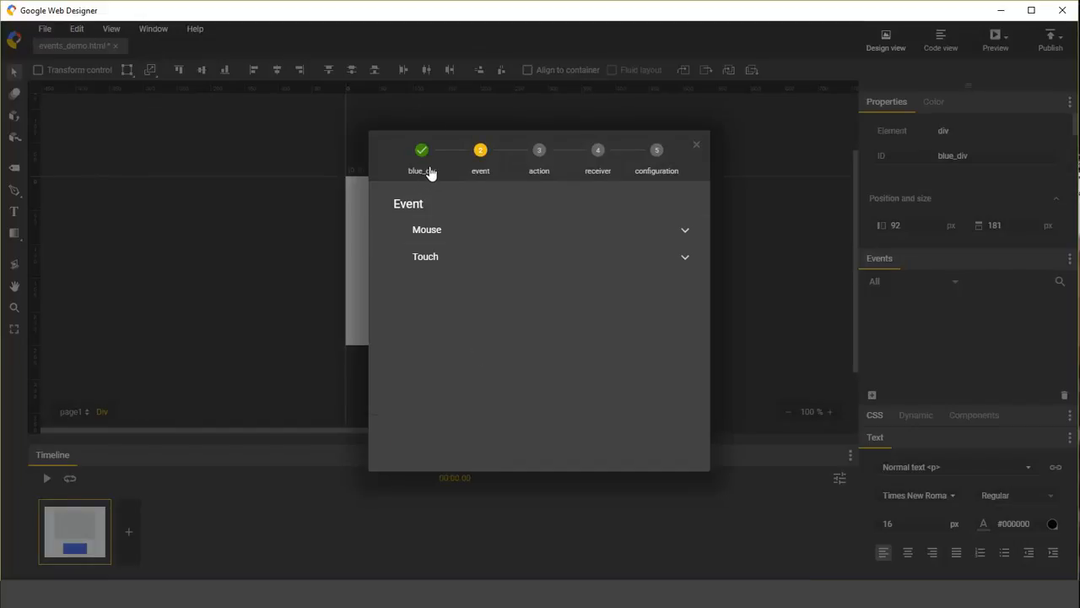
click(695, 145)
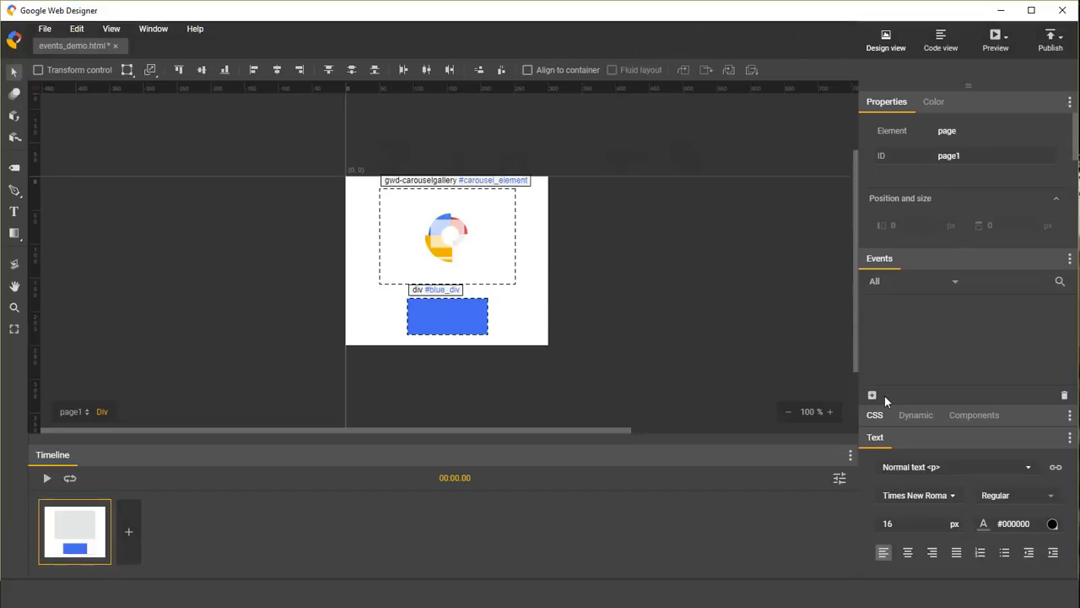
mouse_move(857, 399)
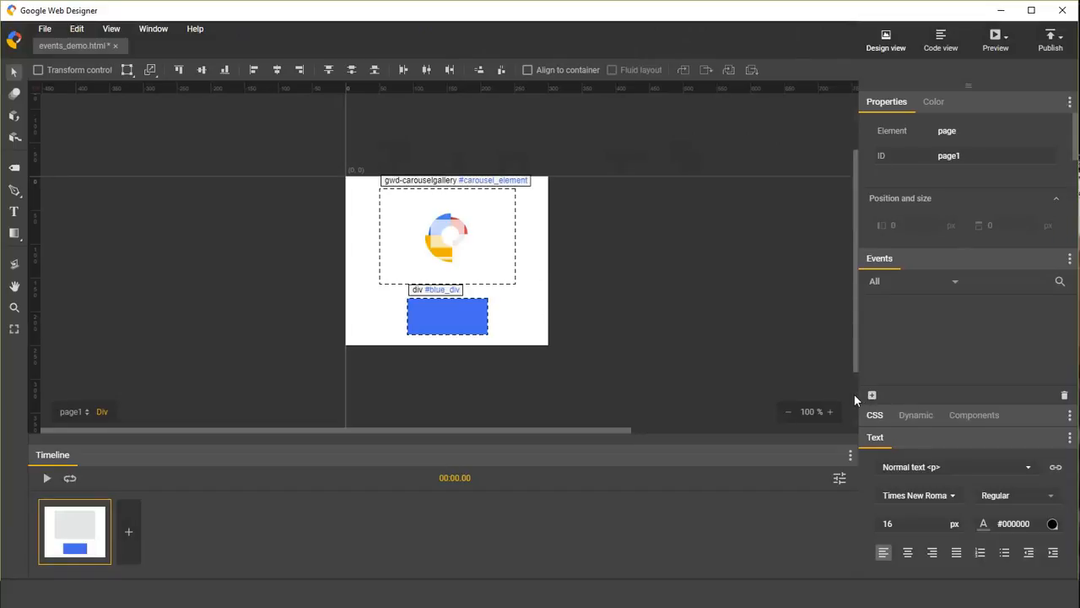
mouse_move(871, 395)
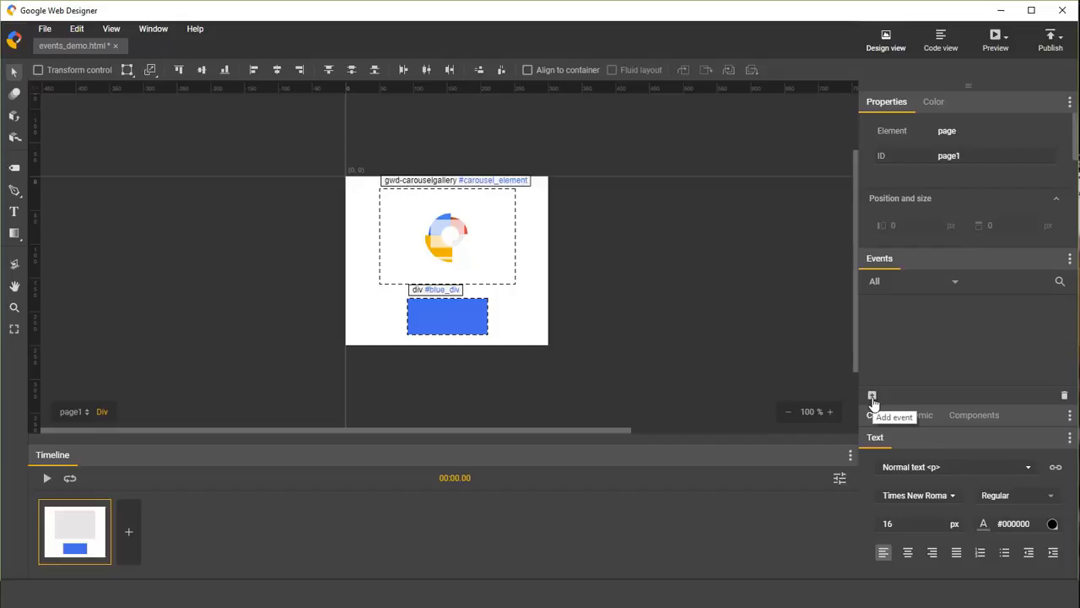
- Start a new event from the Events panel, listing document.body, page1, carousel_element and blue_div as targets
click(871, 395)
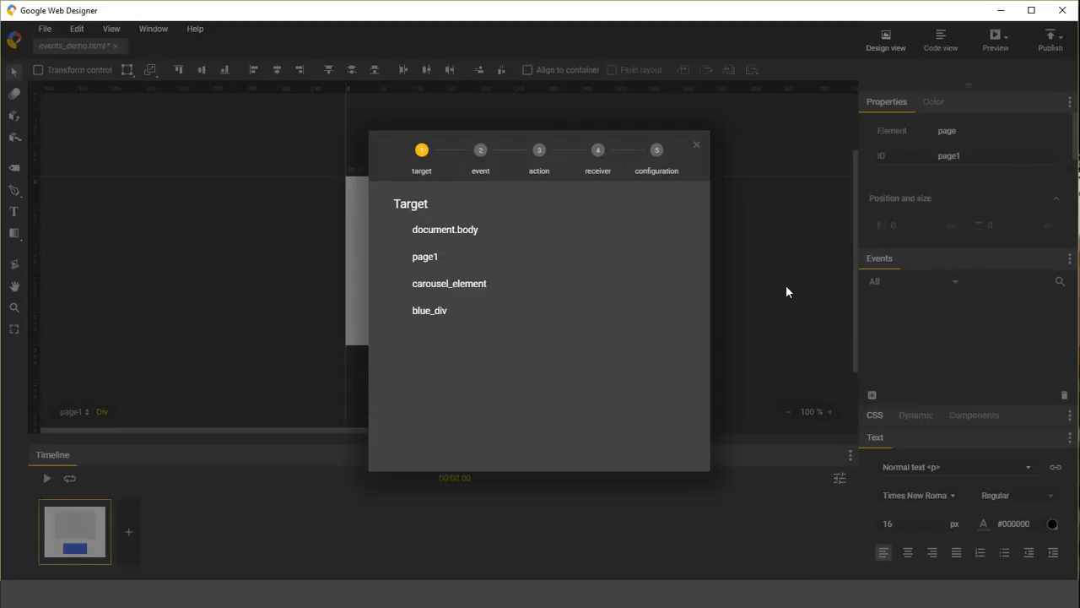
mouse_move(817, 403)
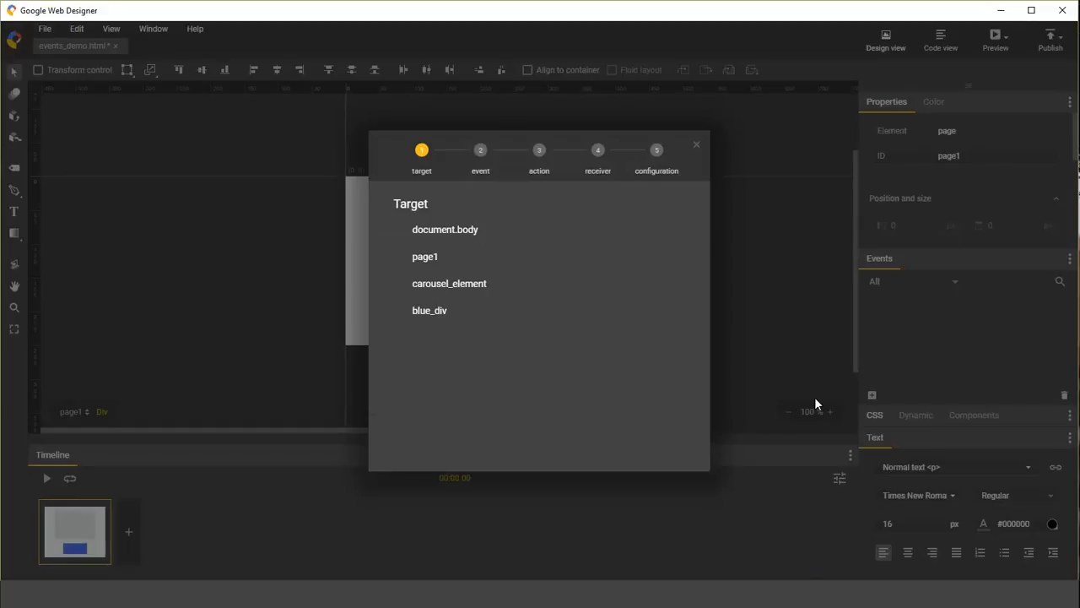
mouse_move(839, 419)
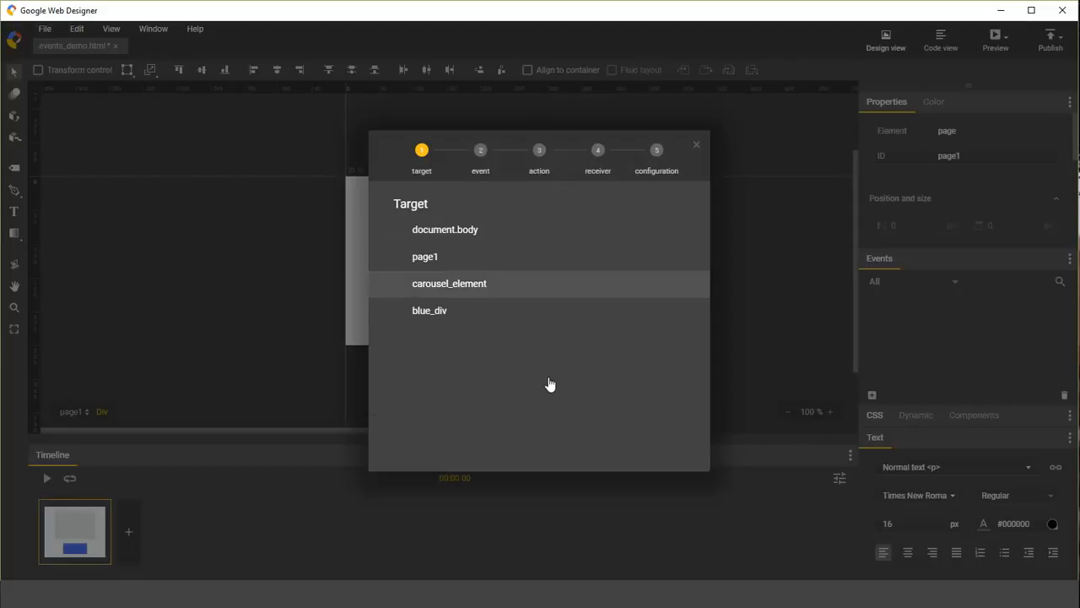
- Make carousel_element the event target so Mouse, Touch and Carousel Gallery categories appear
click(448, 284)
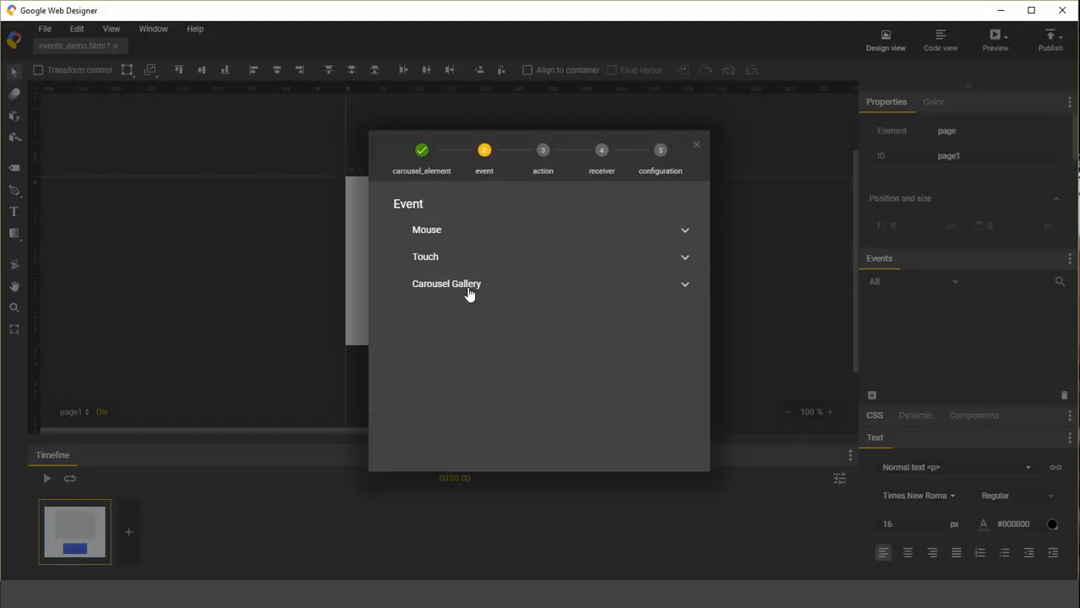
mouse_move(446, 361)
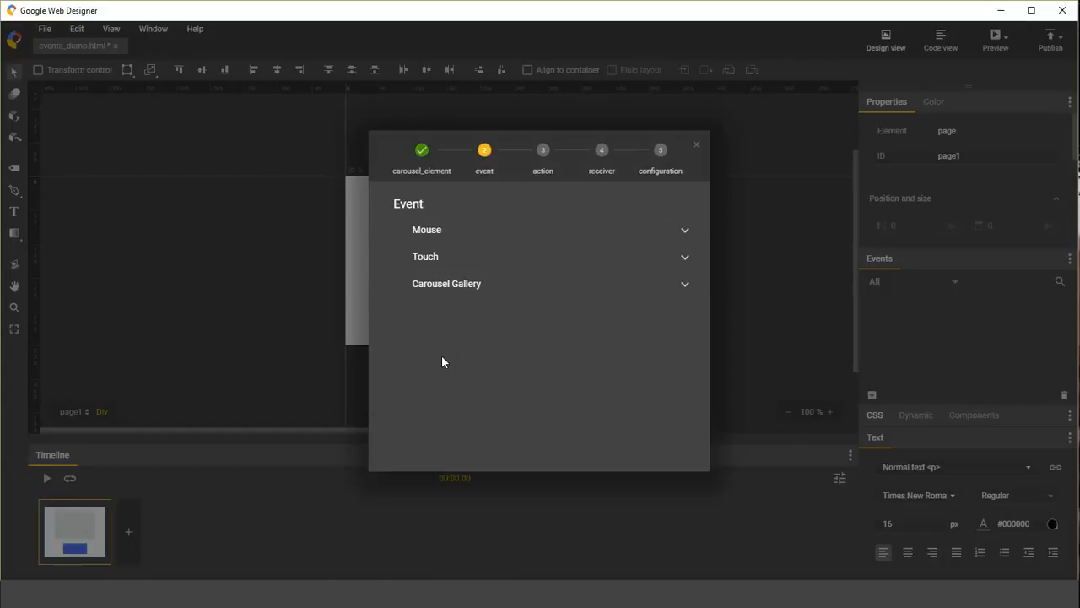
mouse_move(463, 229)
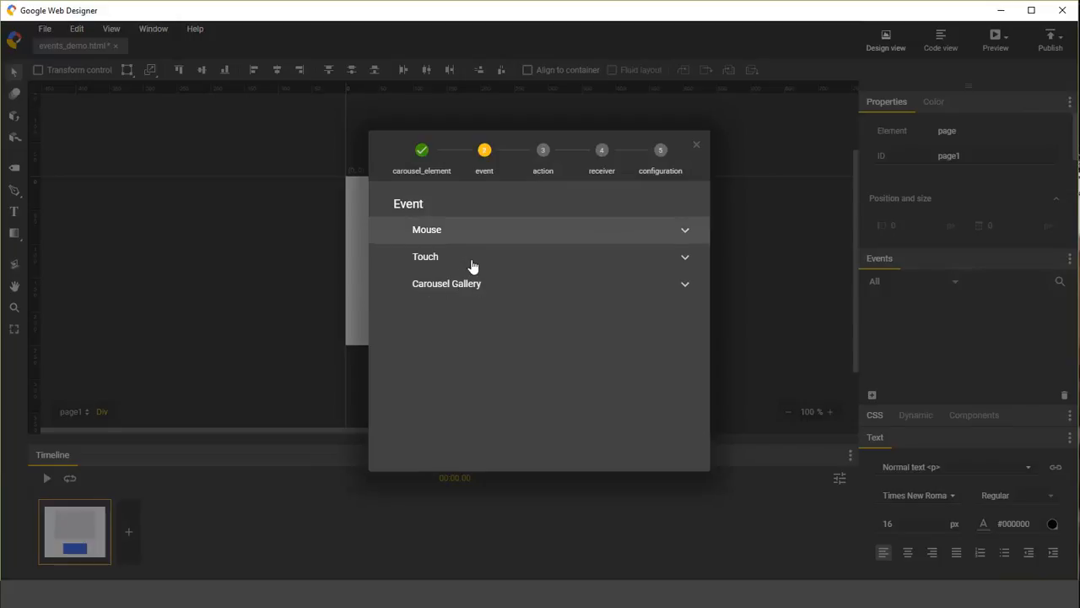
- Use Mouse click as the trigger, CSS Set styles as the action, and blue_div as the receiver
click(427, 229)
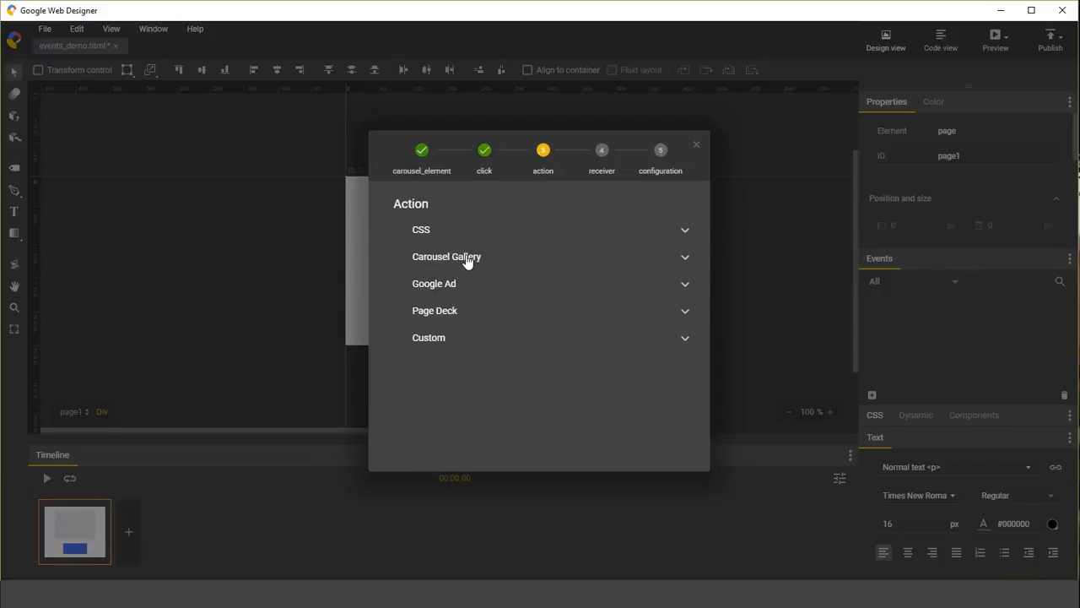
mouse_move(470, 359)
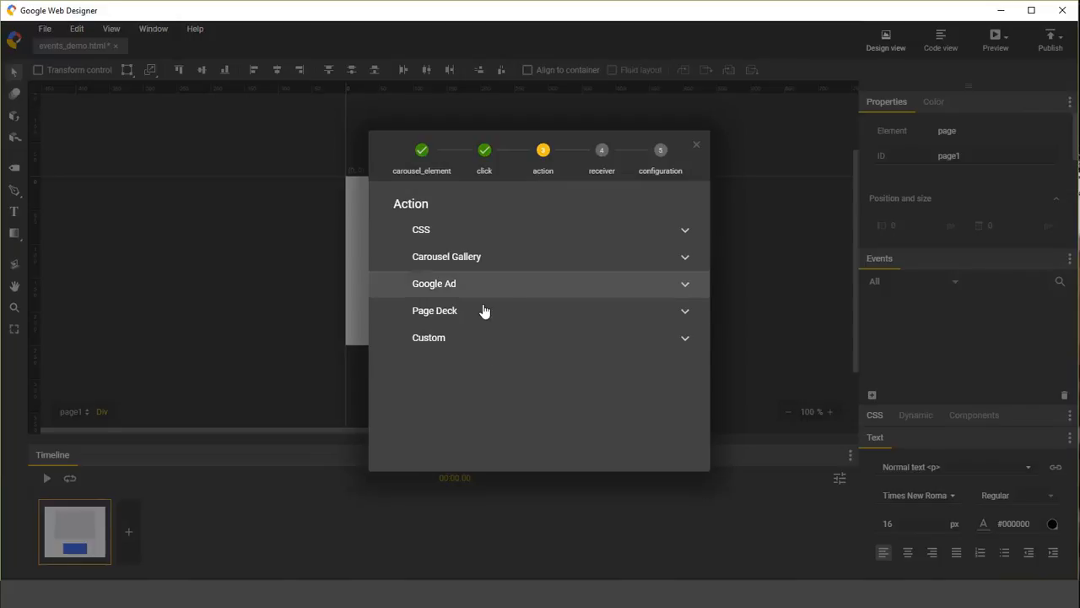
click(422, 230)
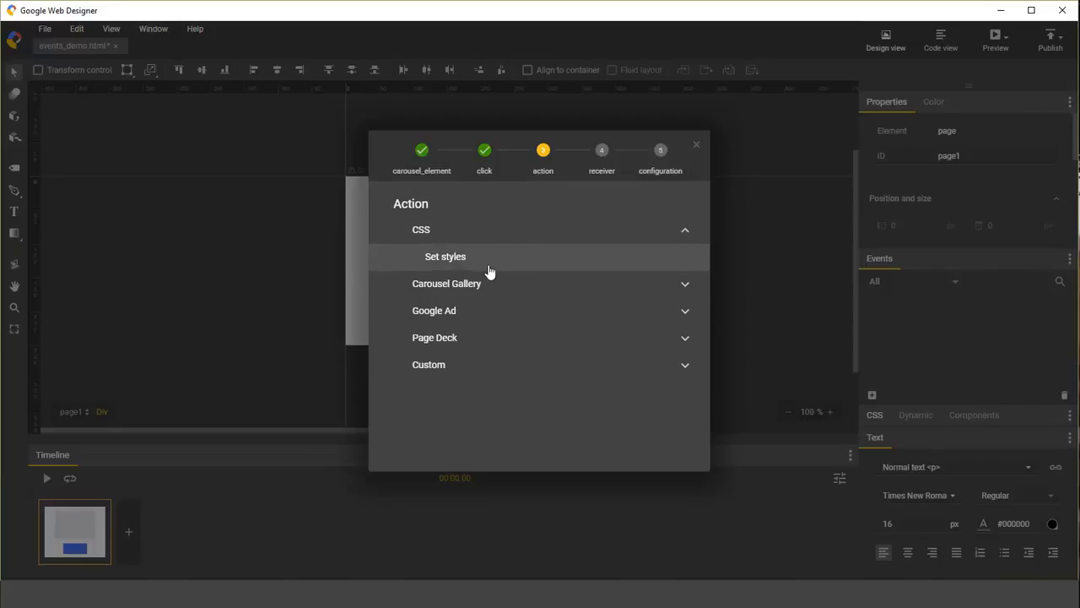
click(429, 364)
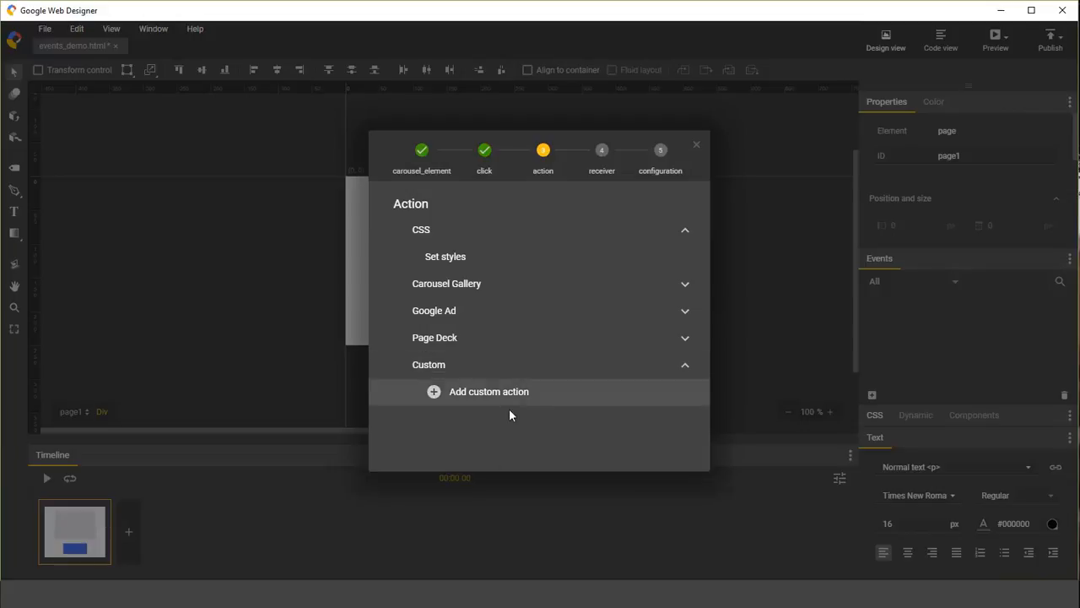
mouse_move(520, 318)
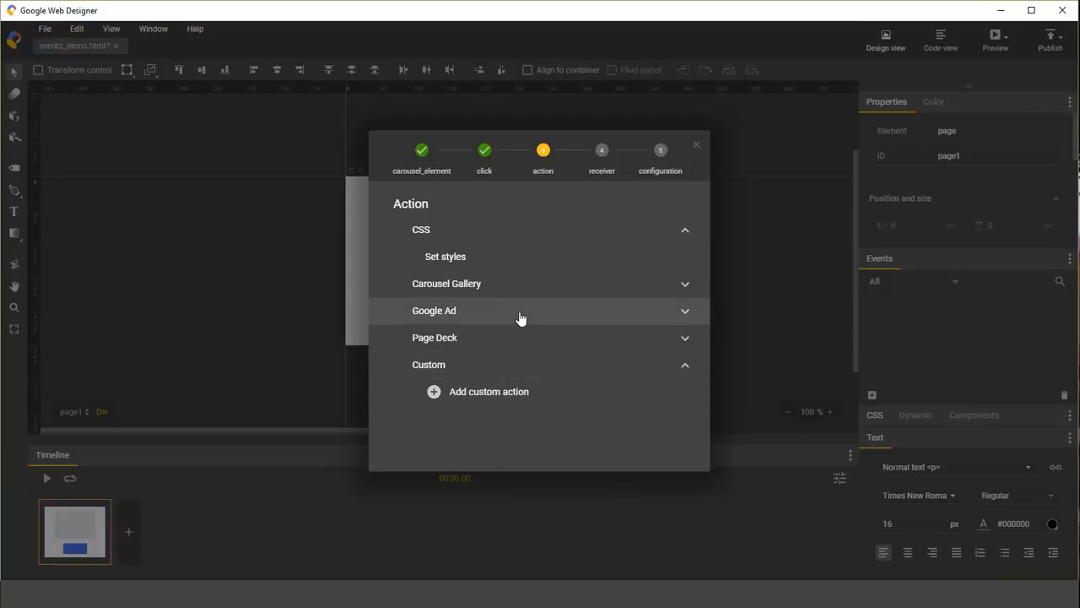
mouse_move(532, 337)
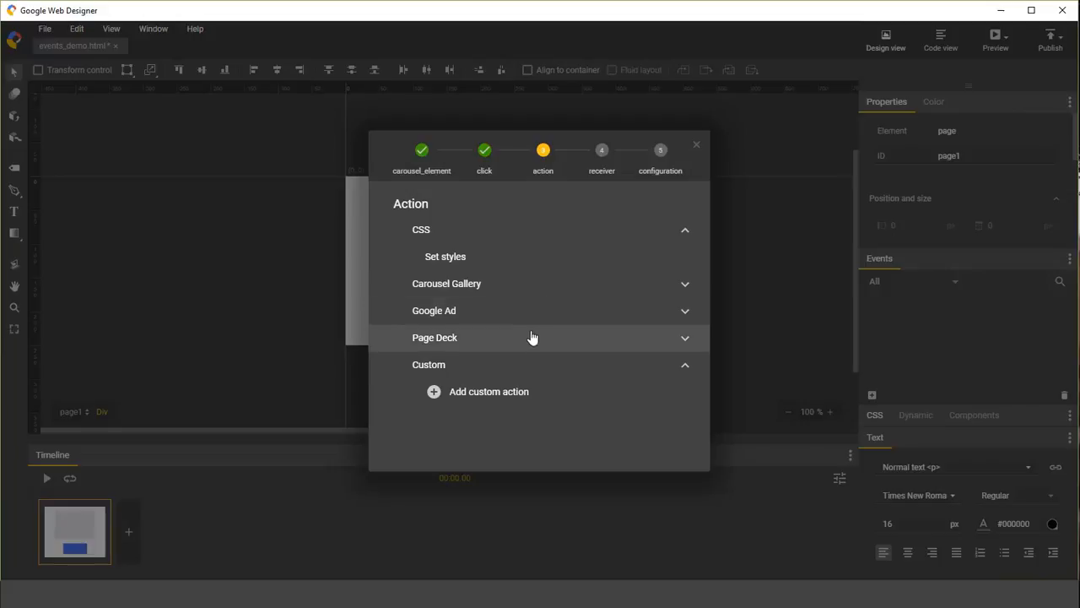
mouse_move(540, 283)
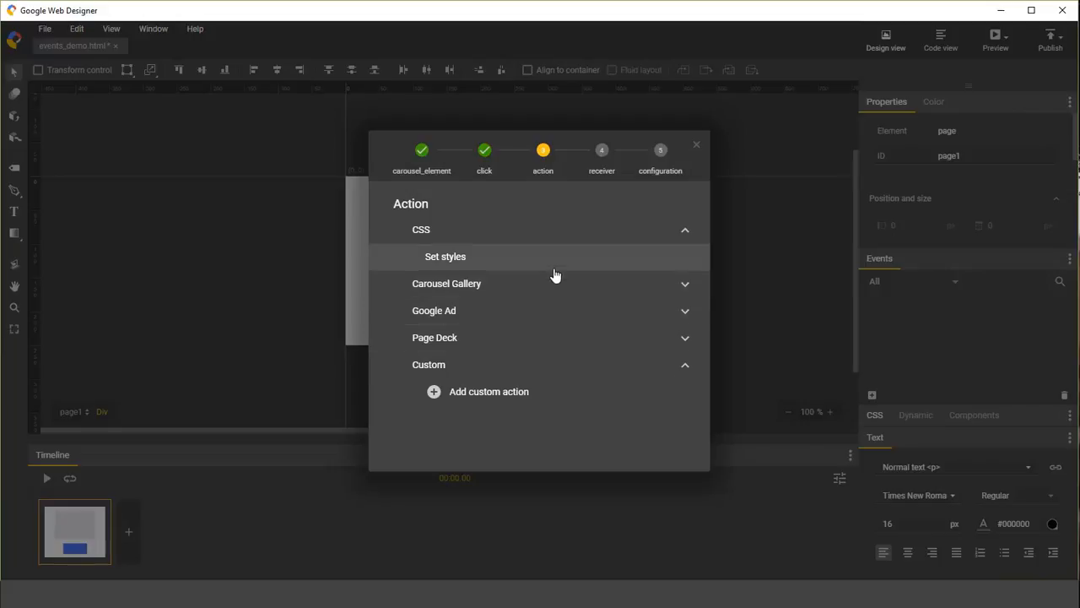
mouse_move(544, 267)
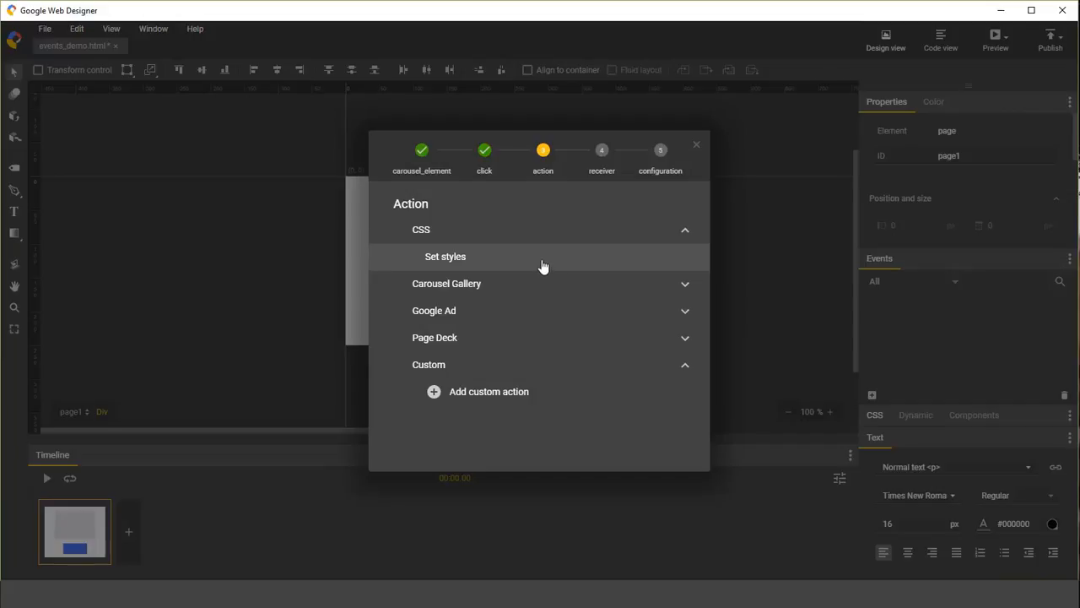
click(445, 257)
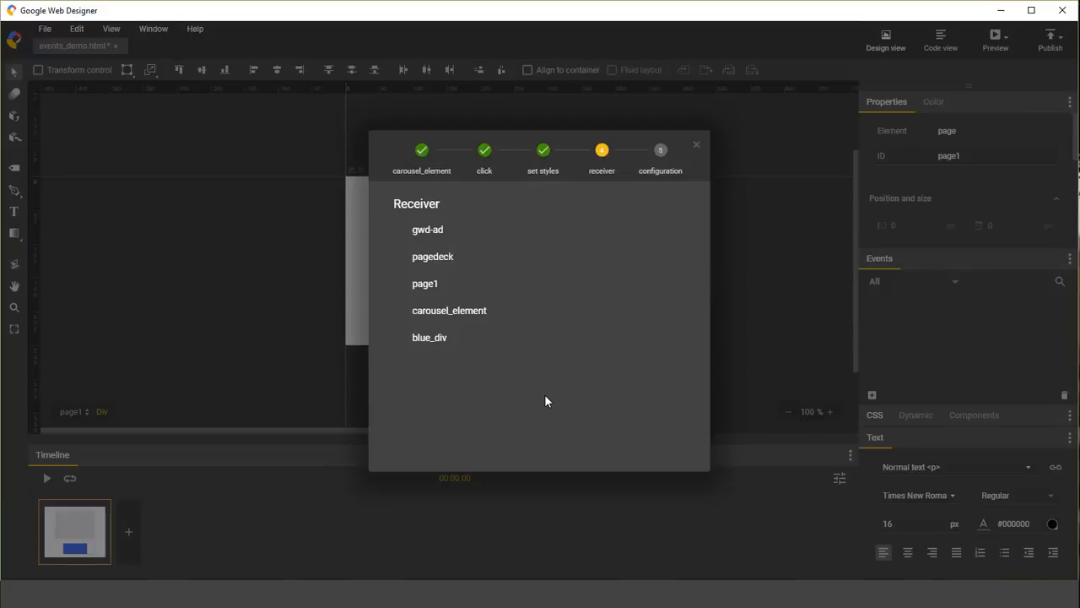
mouse_move(520, 348)
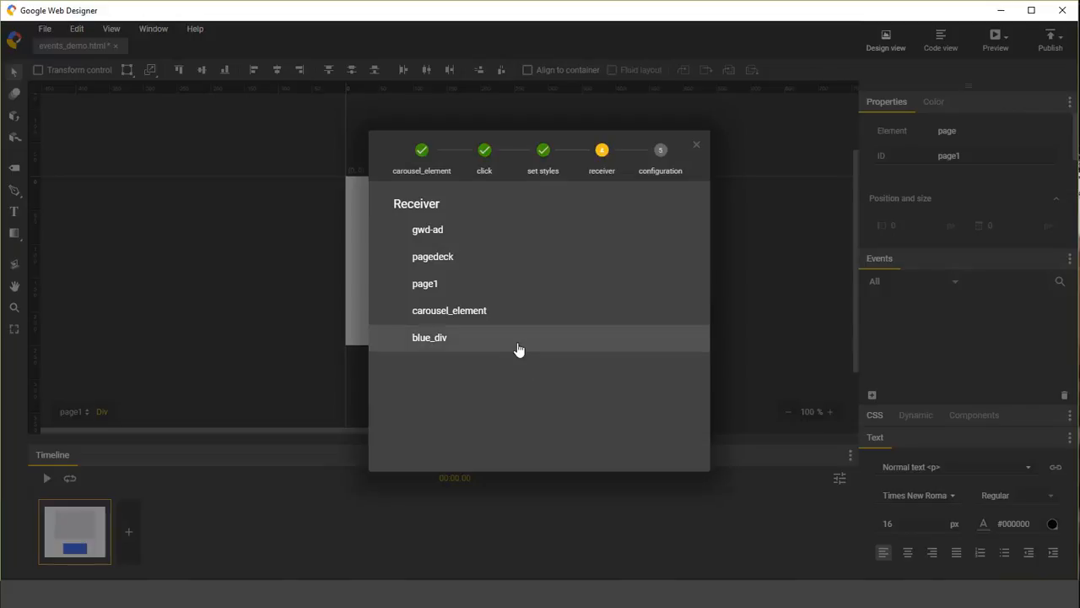
click(429, 337)
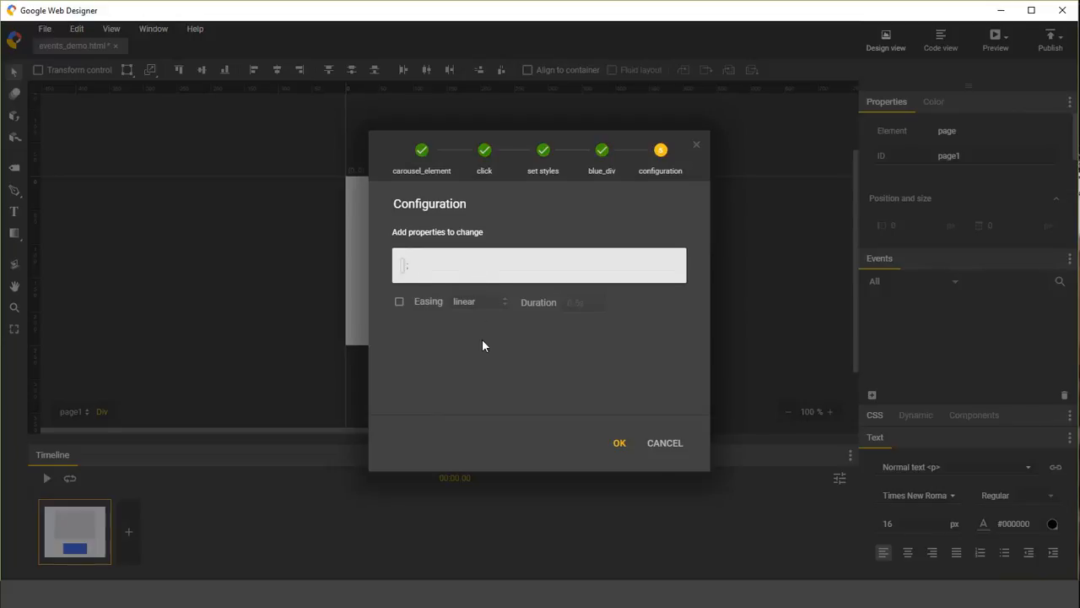
- Configure background-color red with linear easing over 2s and save the event
text(backface-visibility)
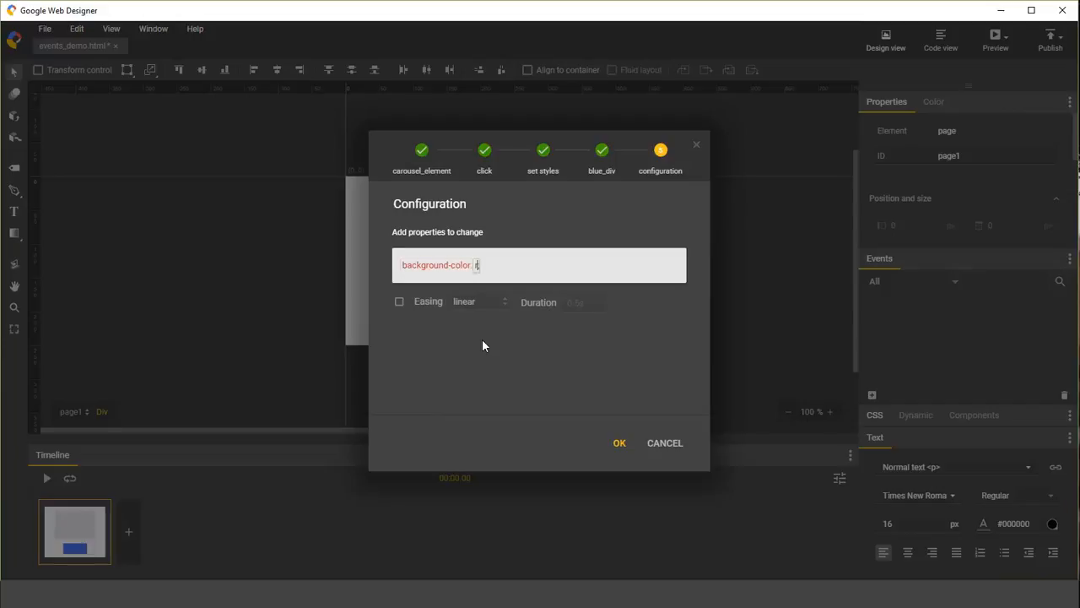
text(red)
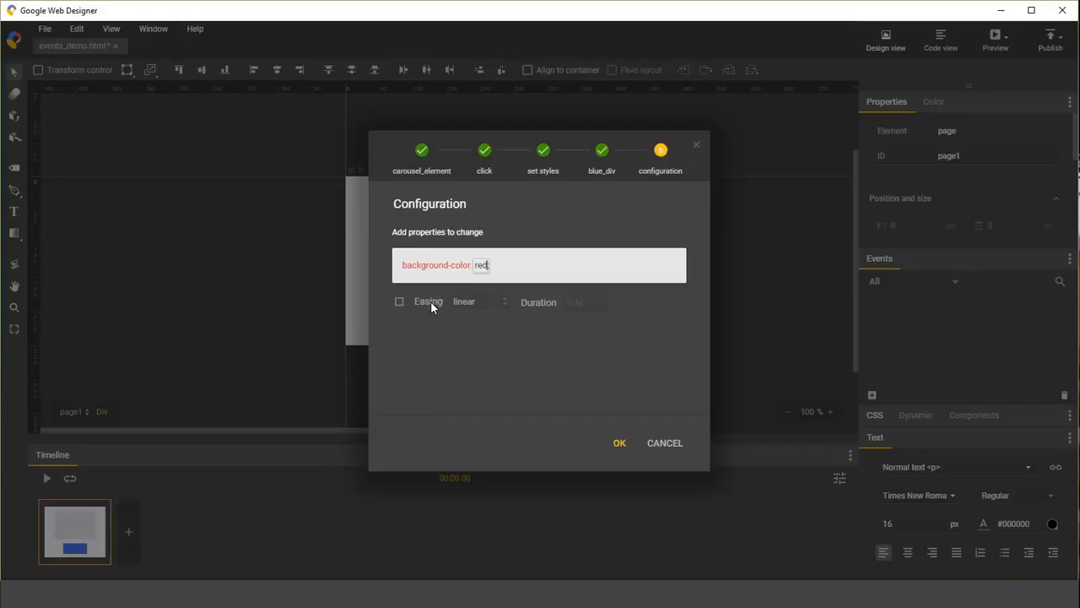
click(398, 317)
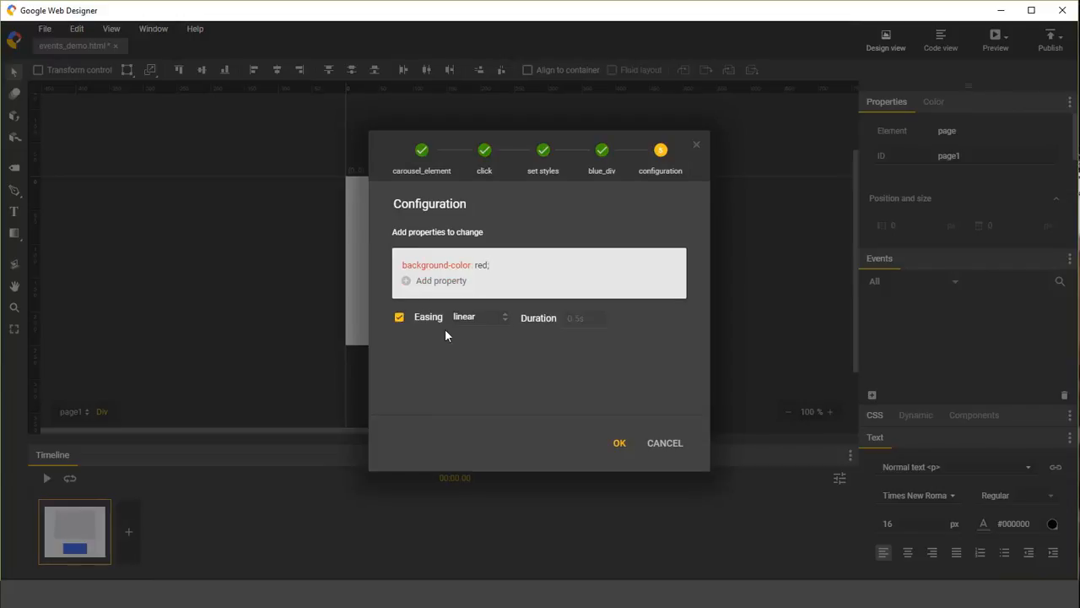
text(2s)
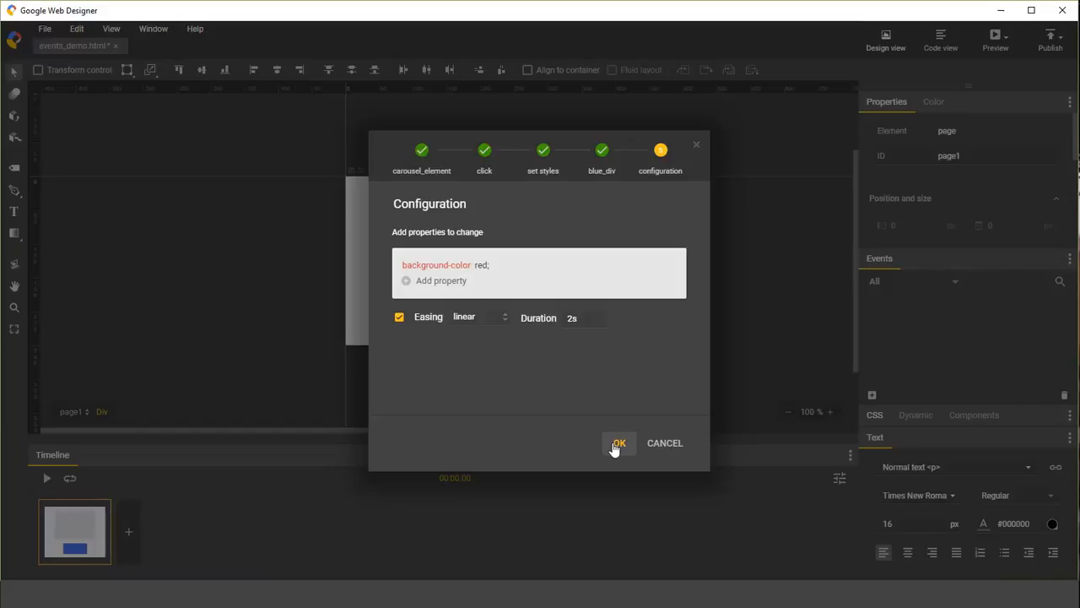
click(617, 442)
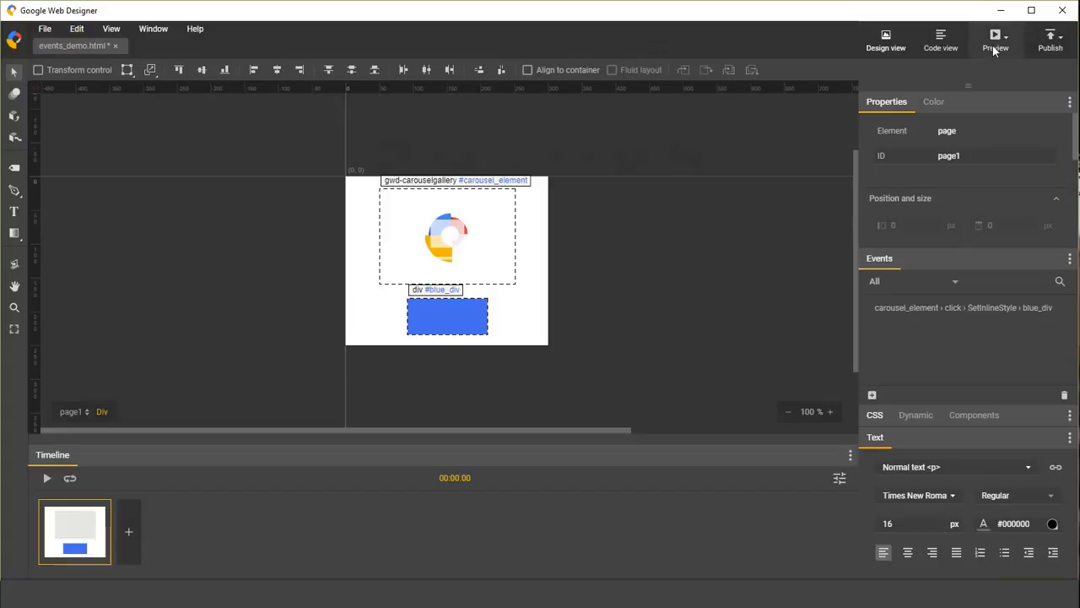
- Preview in Chrome and click the carousel image so the blue box turns red
click(996, 35)
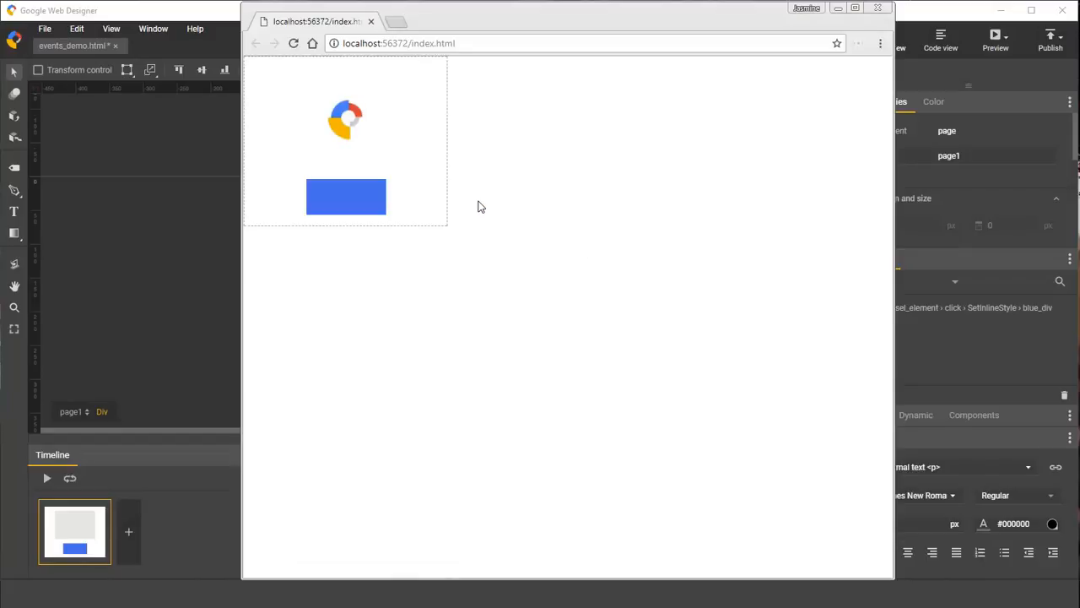
mouse_move(353, 121)
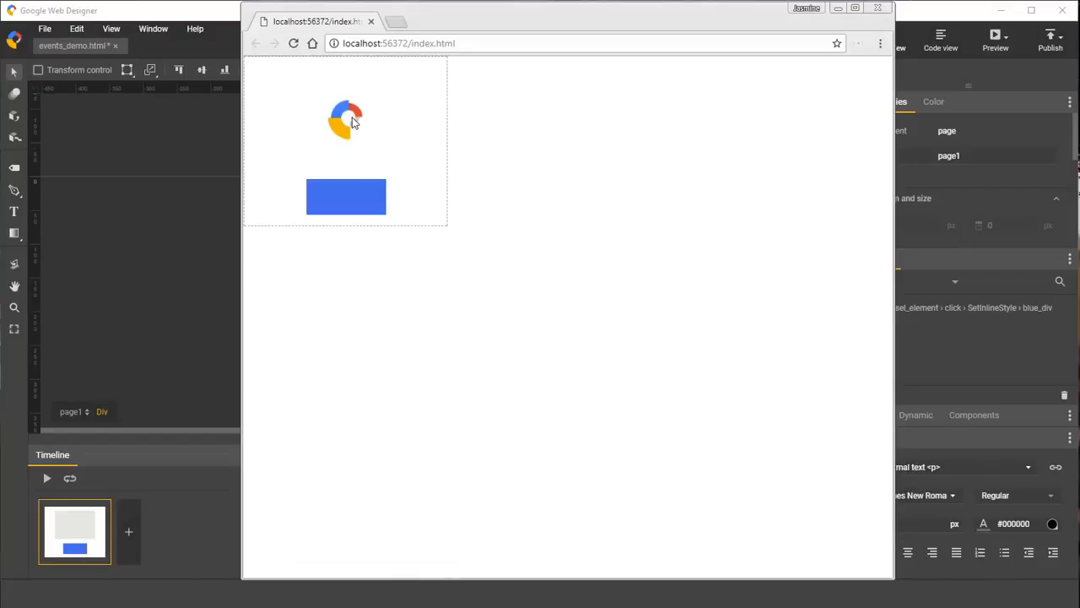
click(346, 196)
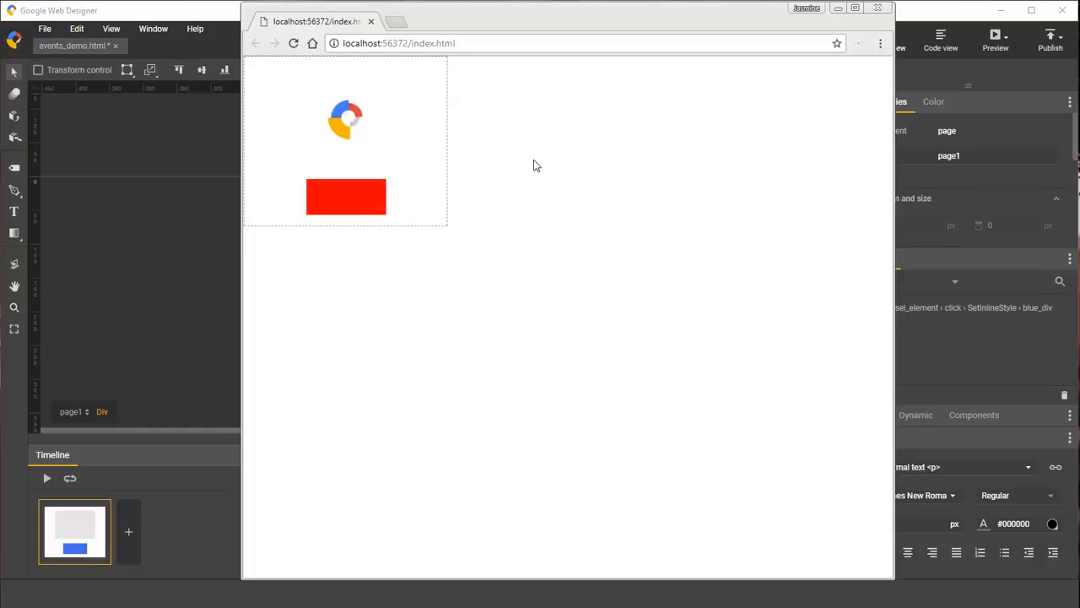
mouse_move(186, 152)
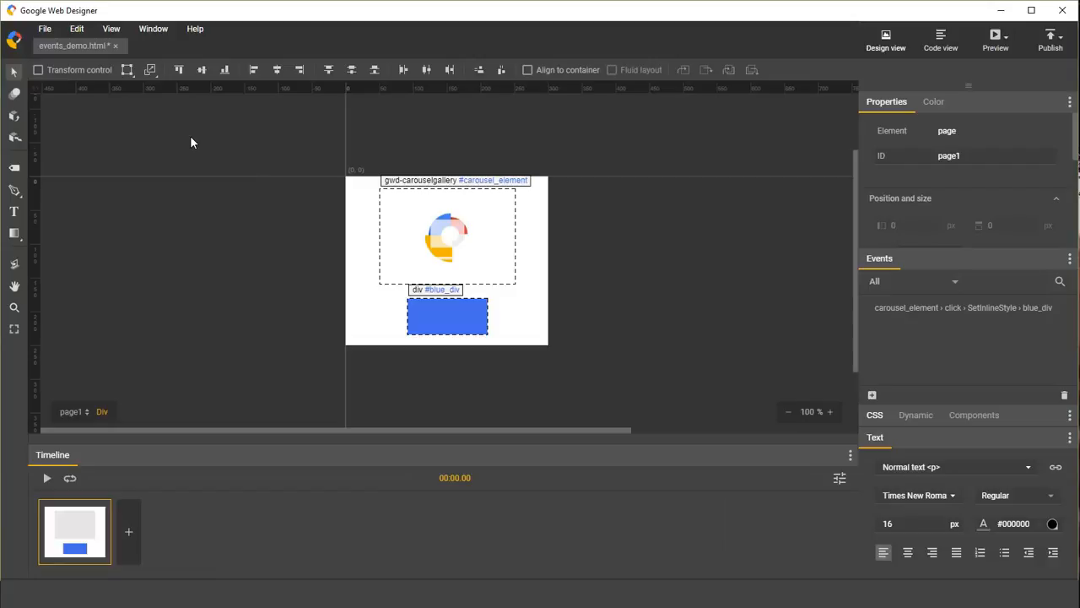
mouse_move(187, 135)
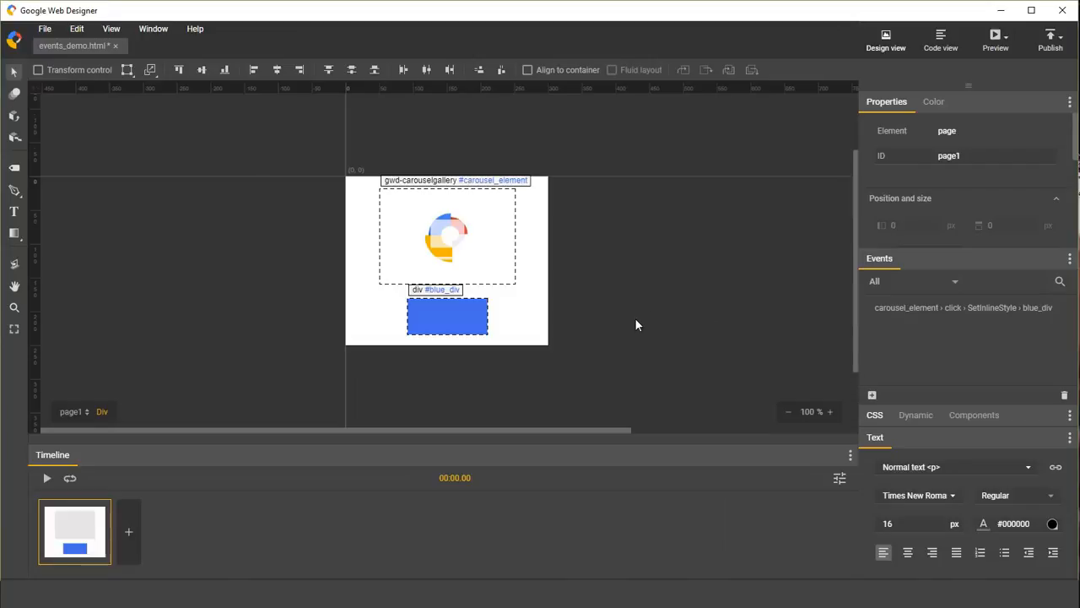
mouse_move(668, 325)
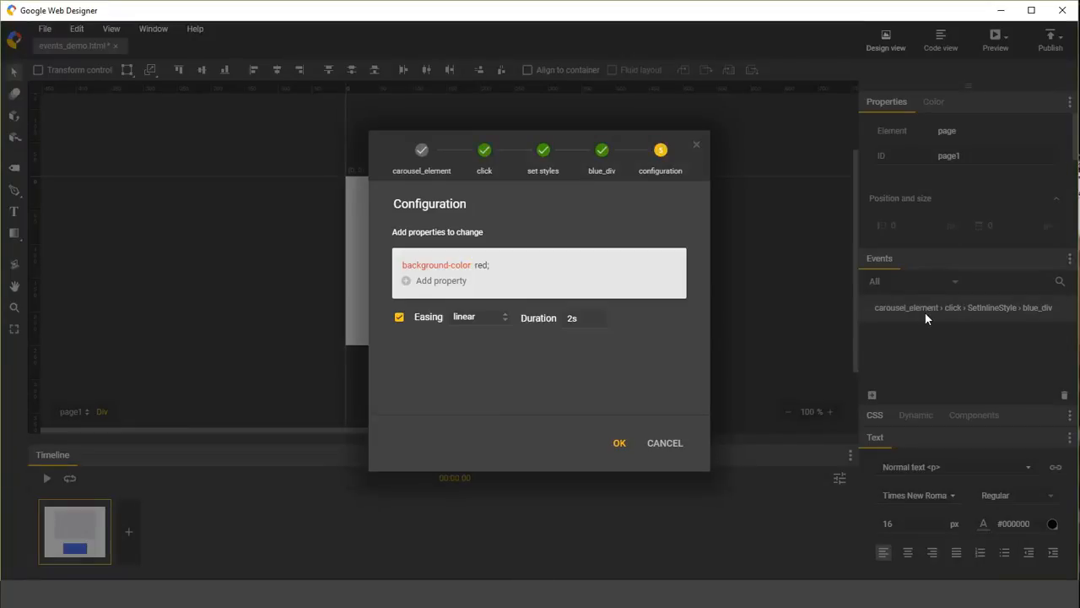
mouse_move(594, 94)
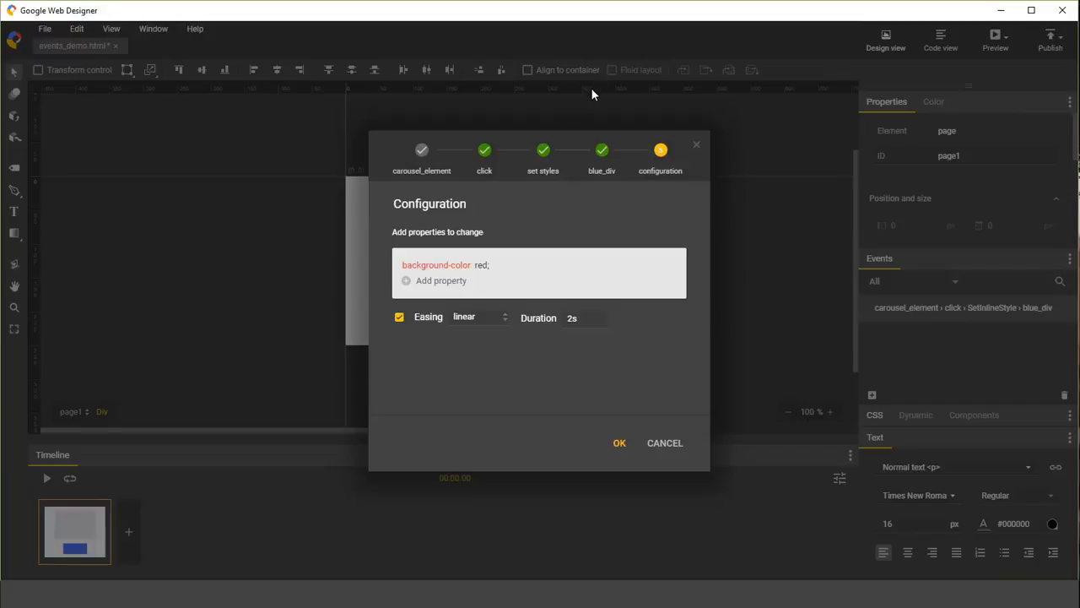
- Replace the Set styles action with a new custom action, reaching the empty Custom Code editor
click(544, 150)
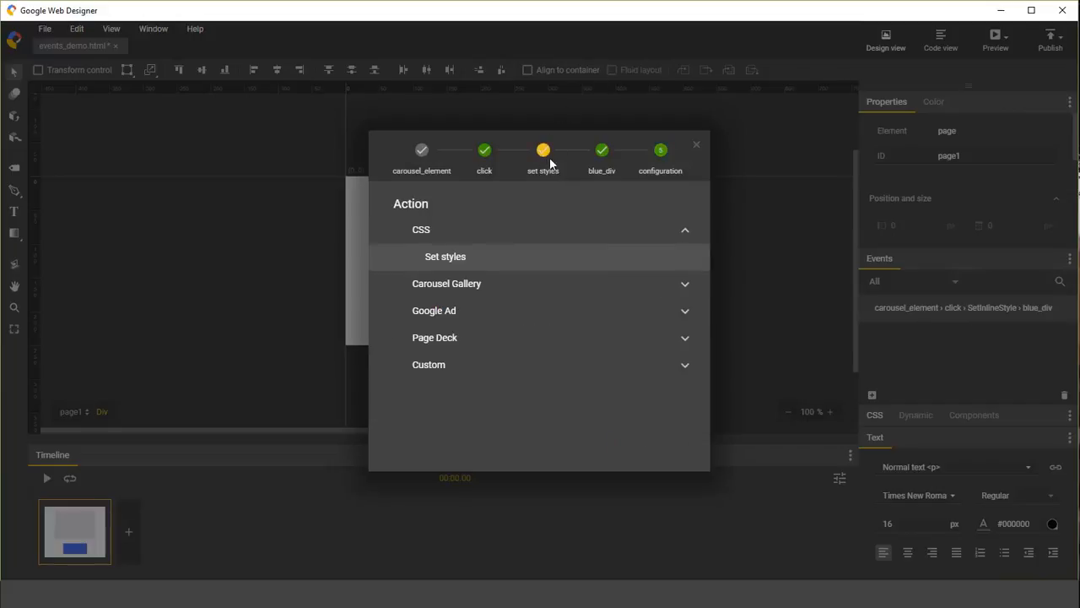
click(429, 364)
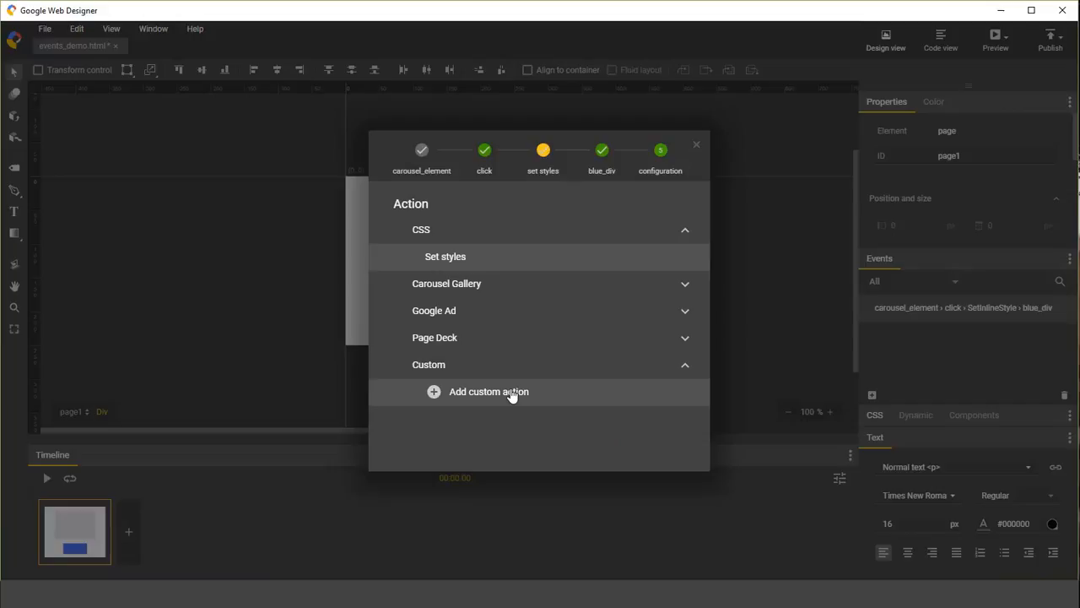
click(490, 392)
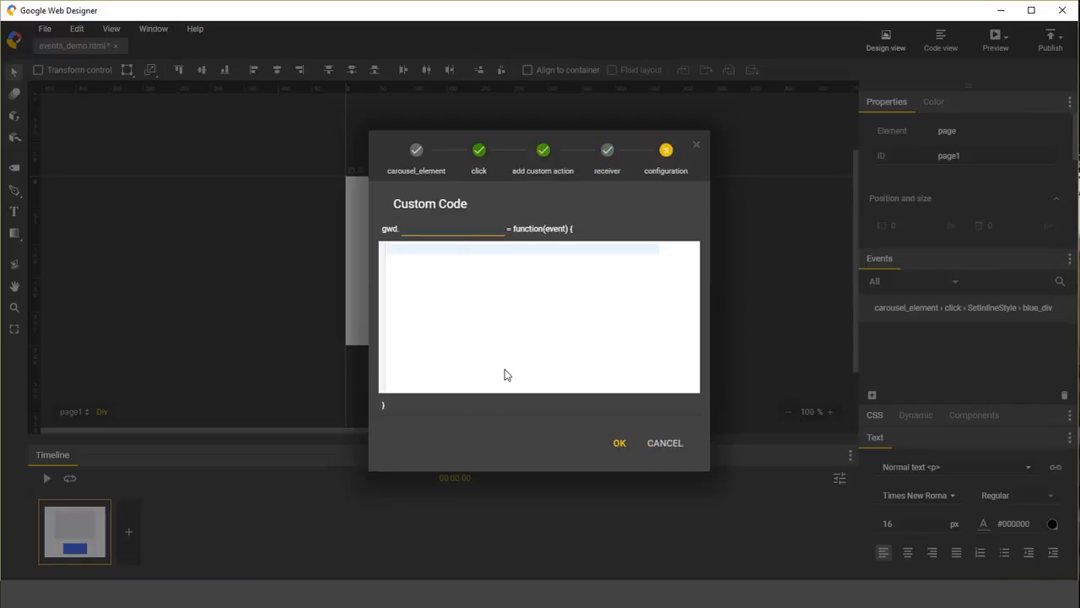
mouse_move(471, 298)
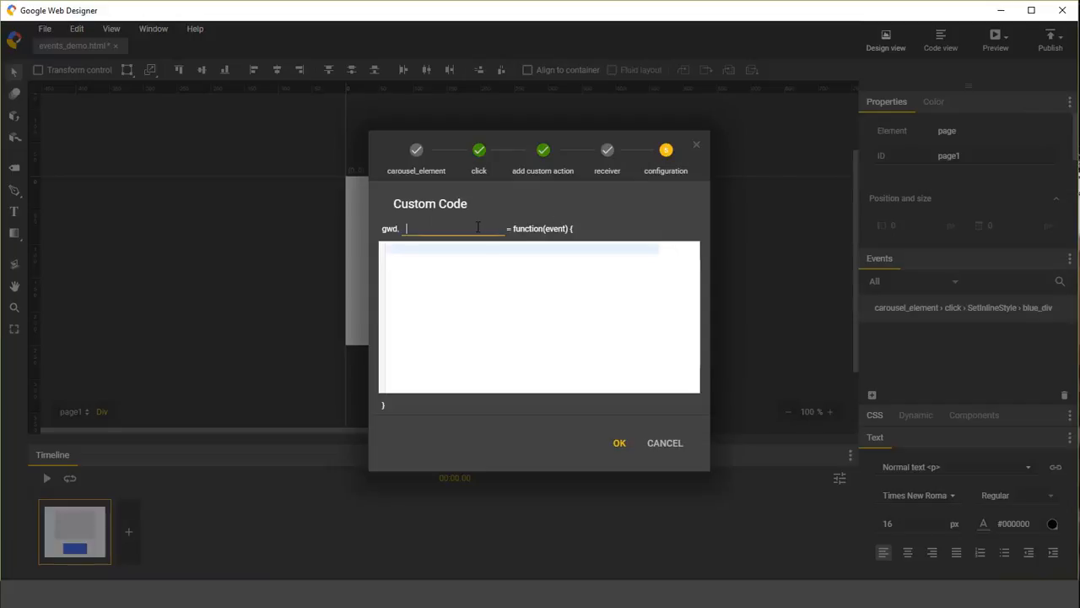
- Define gwd.myFunction with alert('I love Google Web Designer!'); and save the event
text(myFunction)
click(539, 316)
text(a)
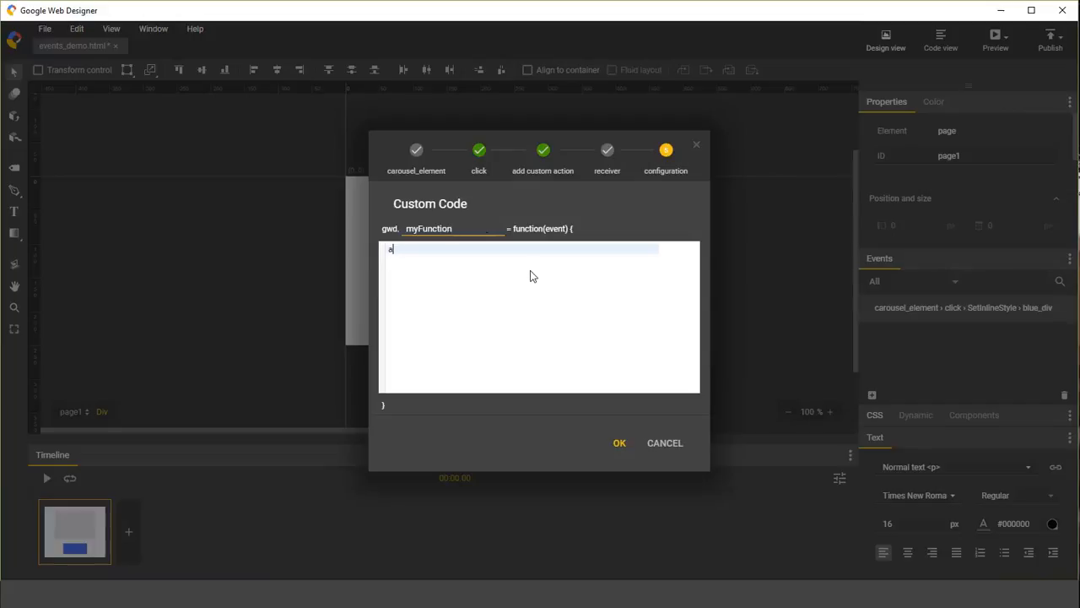
text(lert('I l)
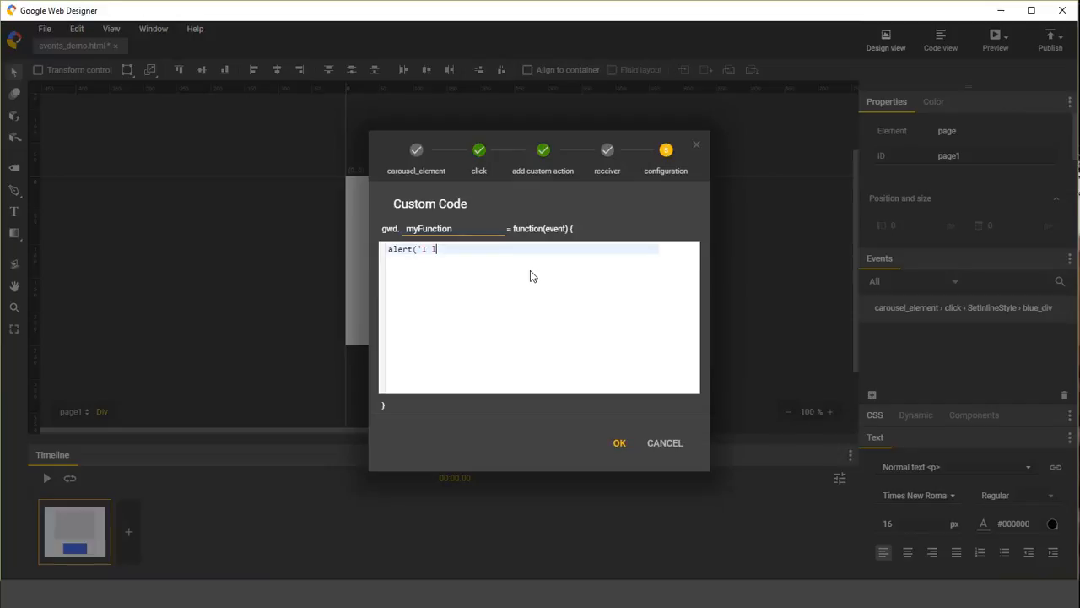
text(ove Google Web Designer)
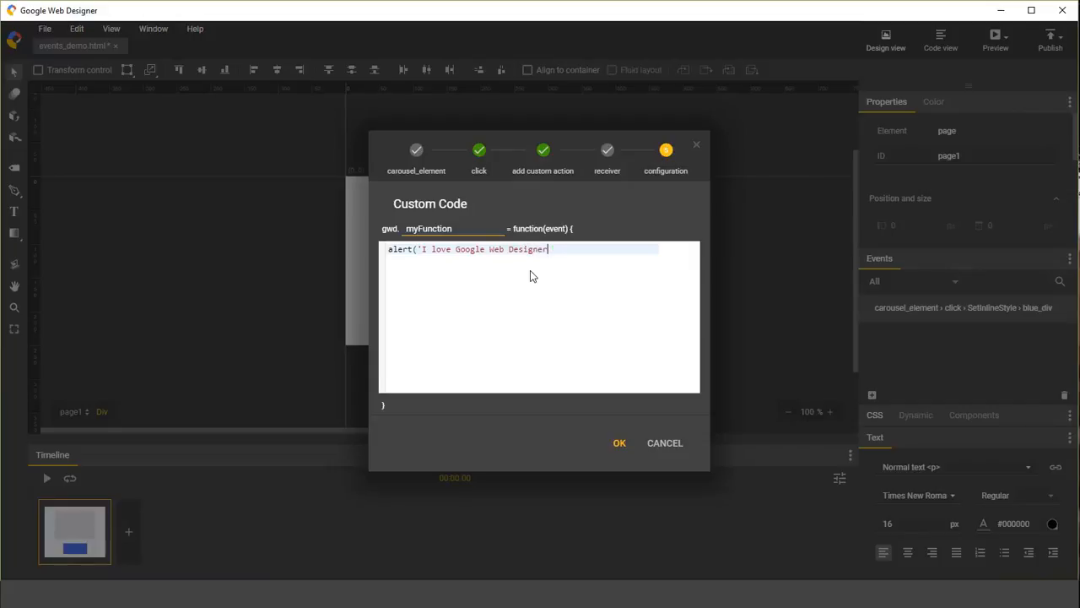
text(!');)
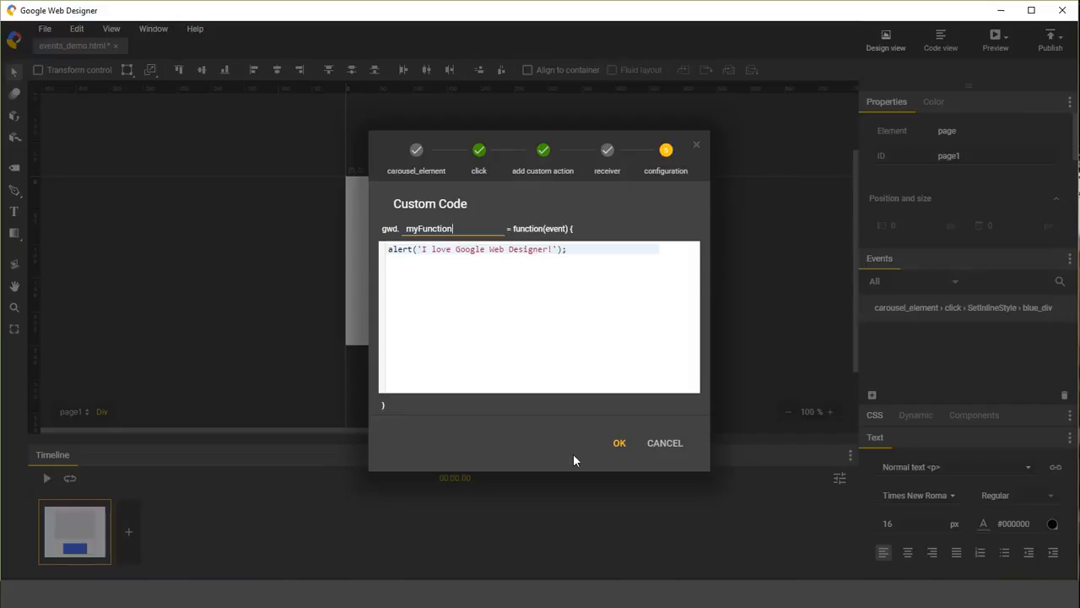
click(620, 442)
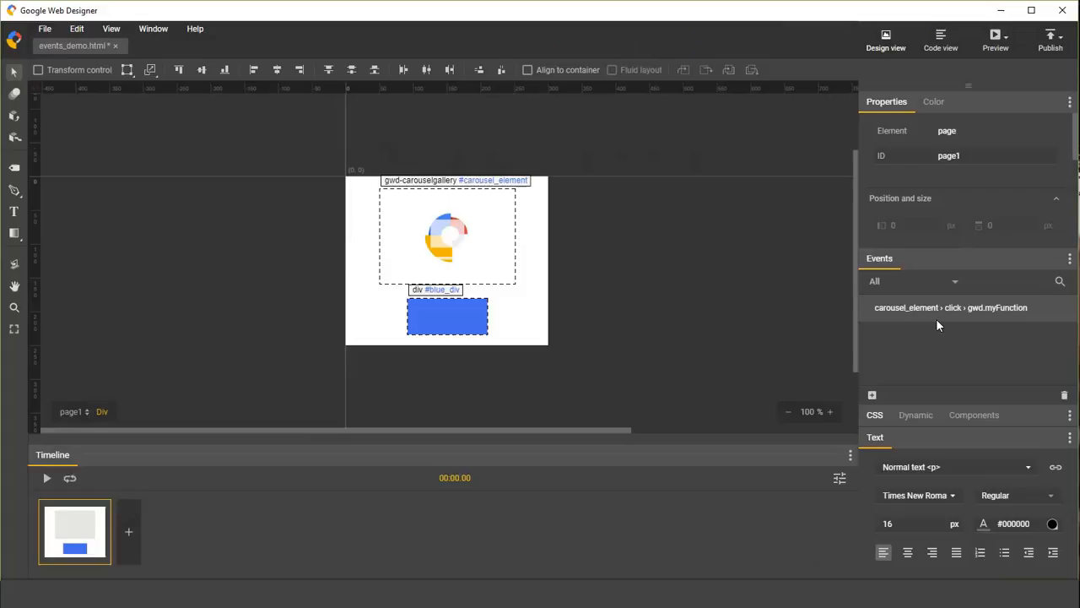
mouse_move(966, 315)
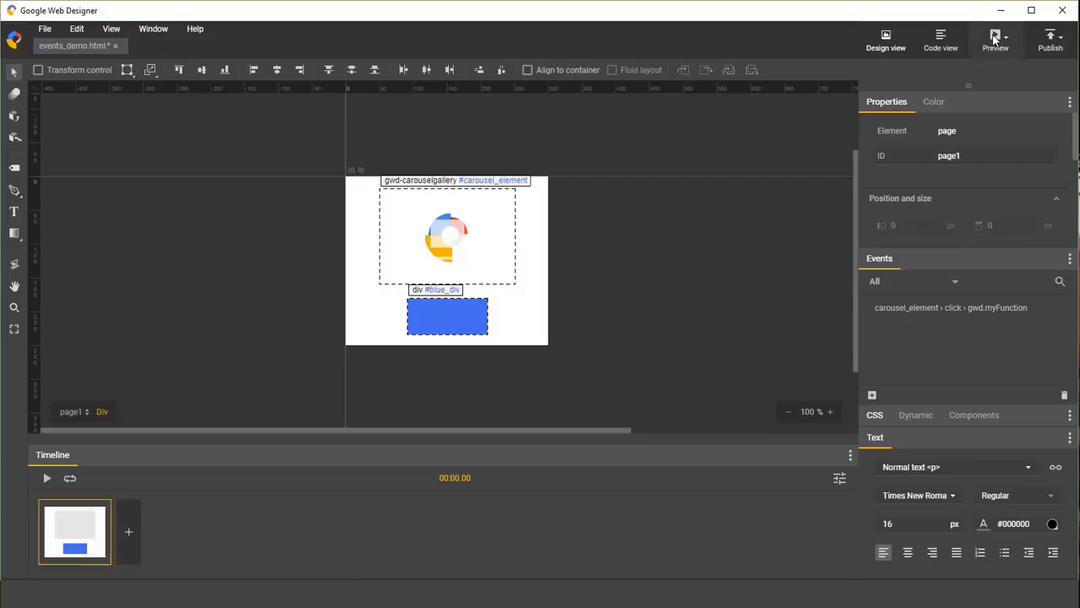
- Preview the updated page with the custom click event in Chrome
click(996, 37)
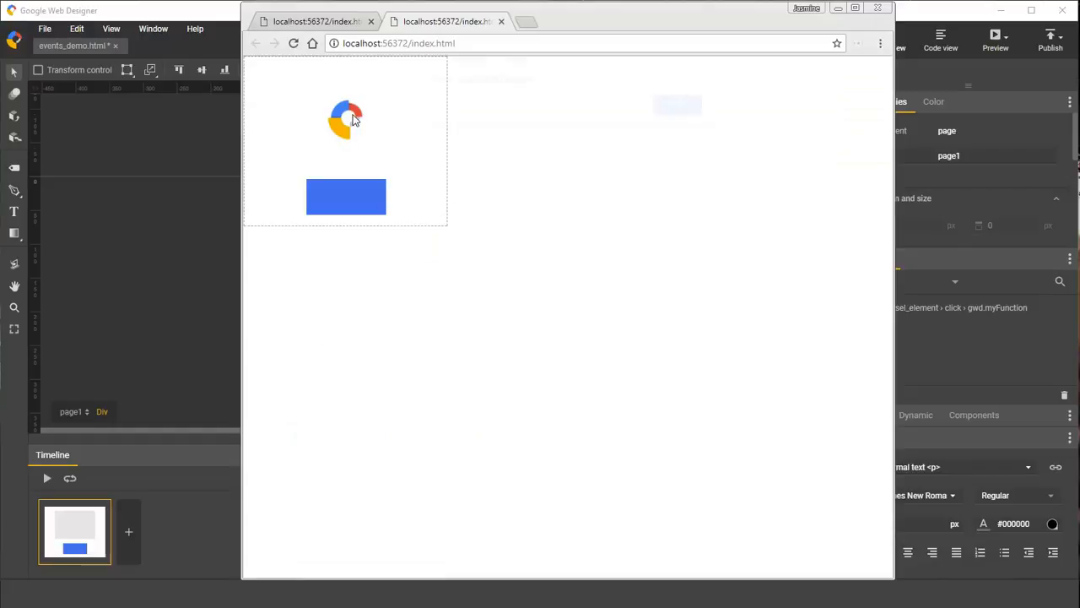
- Trigger the carousel's click event in the Chrome preview, raising the 'I love Google Web Designer!' alert, then dismiss it
click(344, 118)
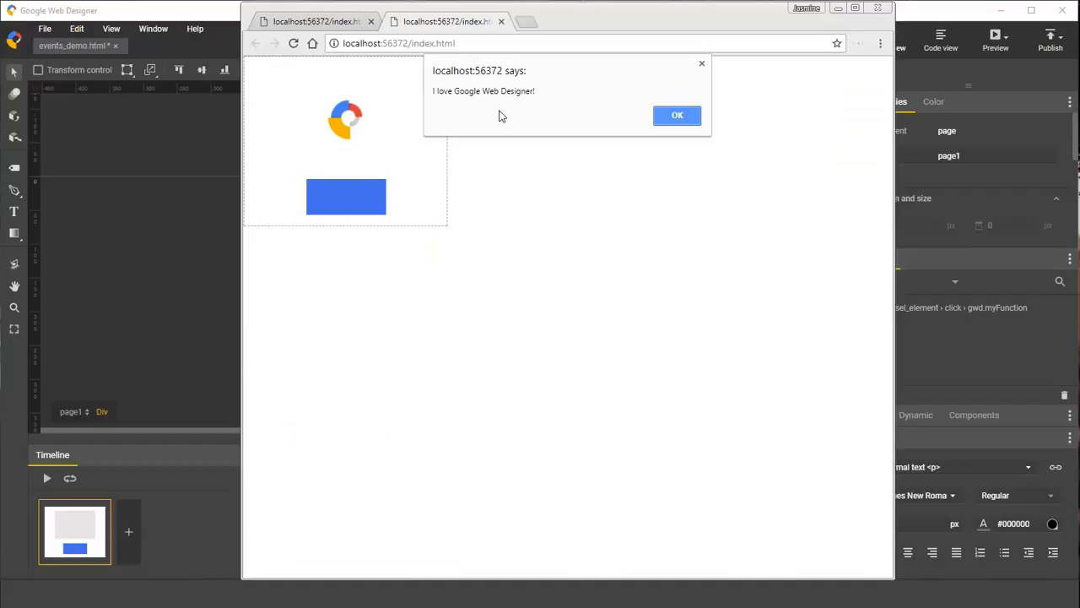
mouse_move(551, 138)
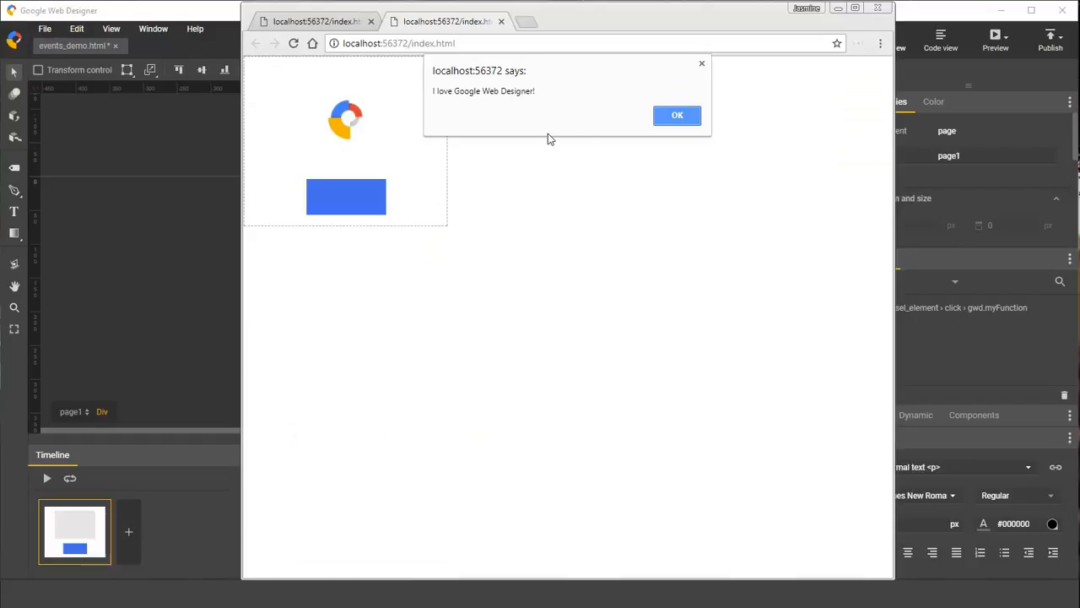
click(677, 115)
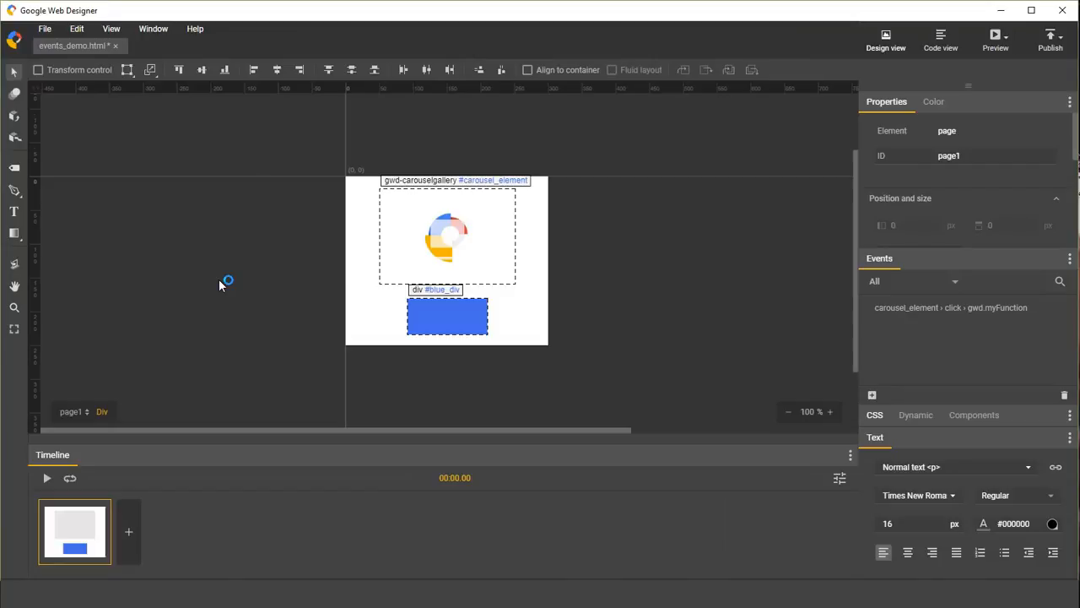
mouse_move(220, 285)
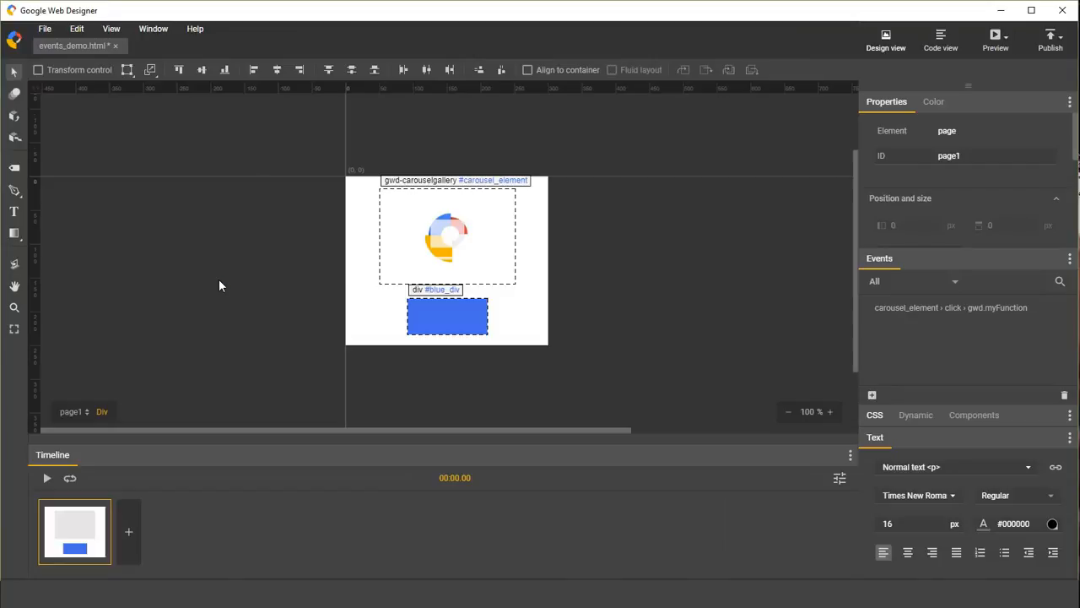